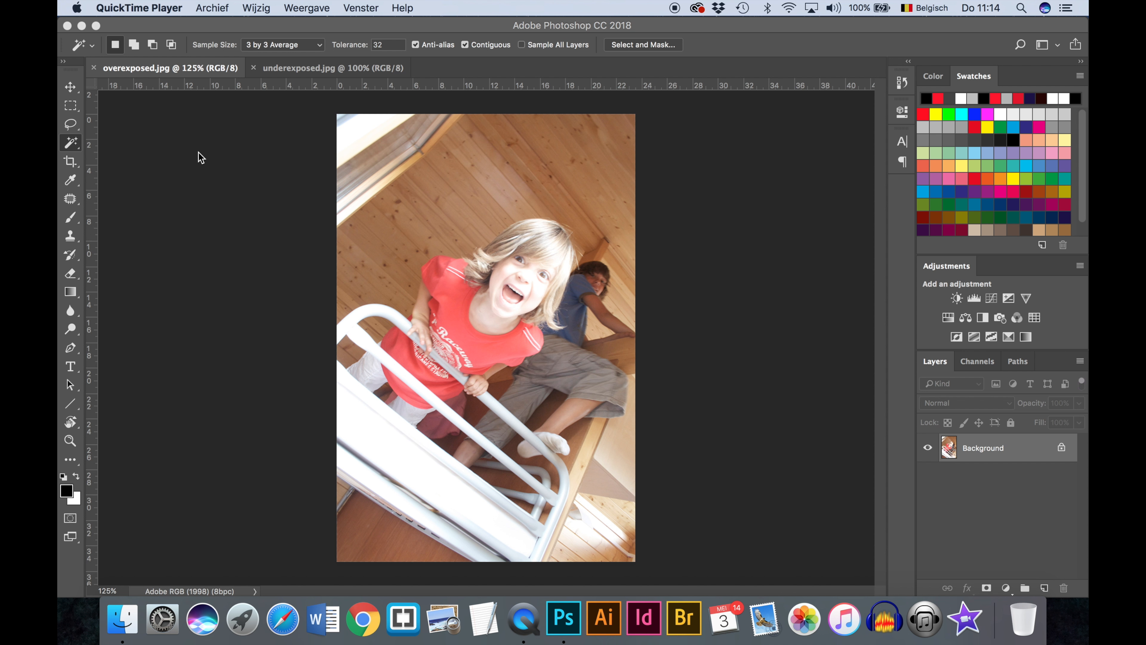
{"action": "mouse_move", "coordinate": [704, 272]}
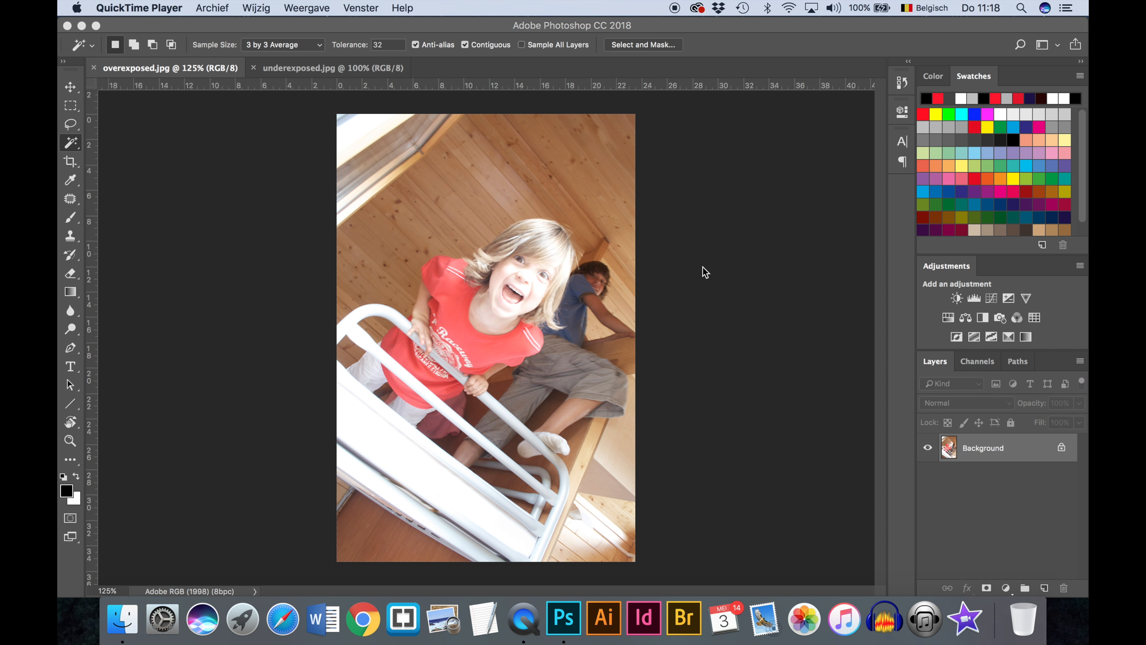
{"action": "mouse_move", "coordinate": [733, 214]}
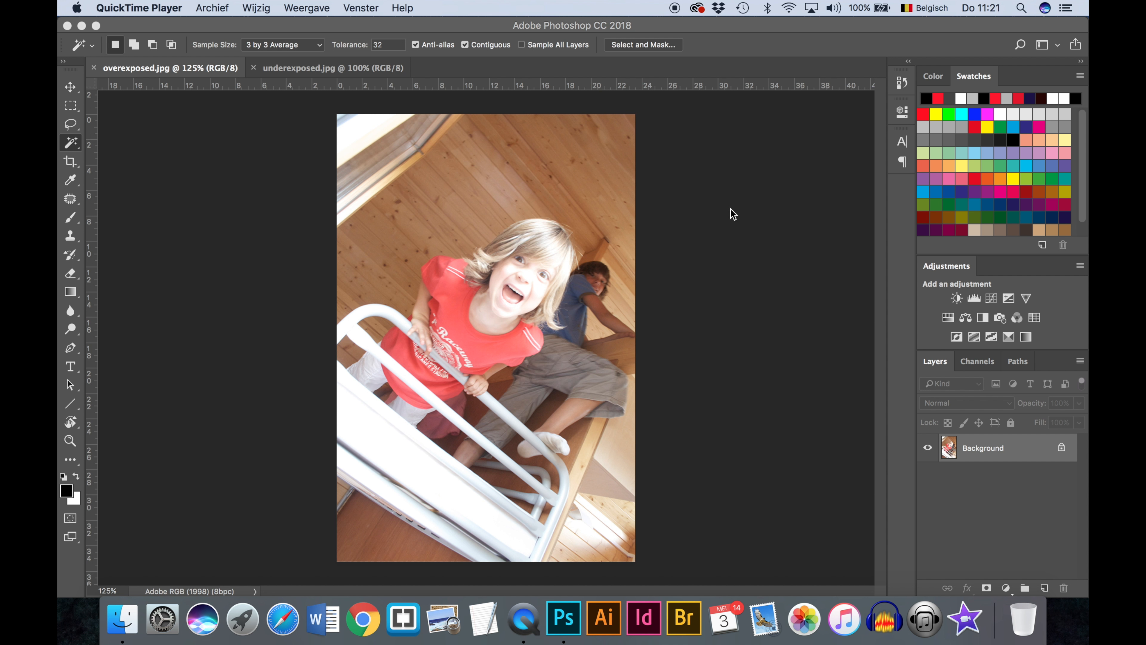
{"action": "mouse_move", "coordinate": [685, 19]}
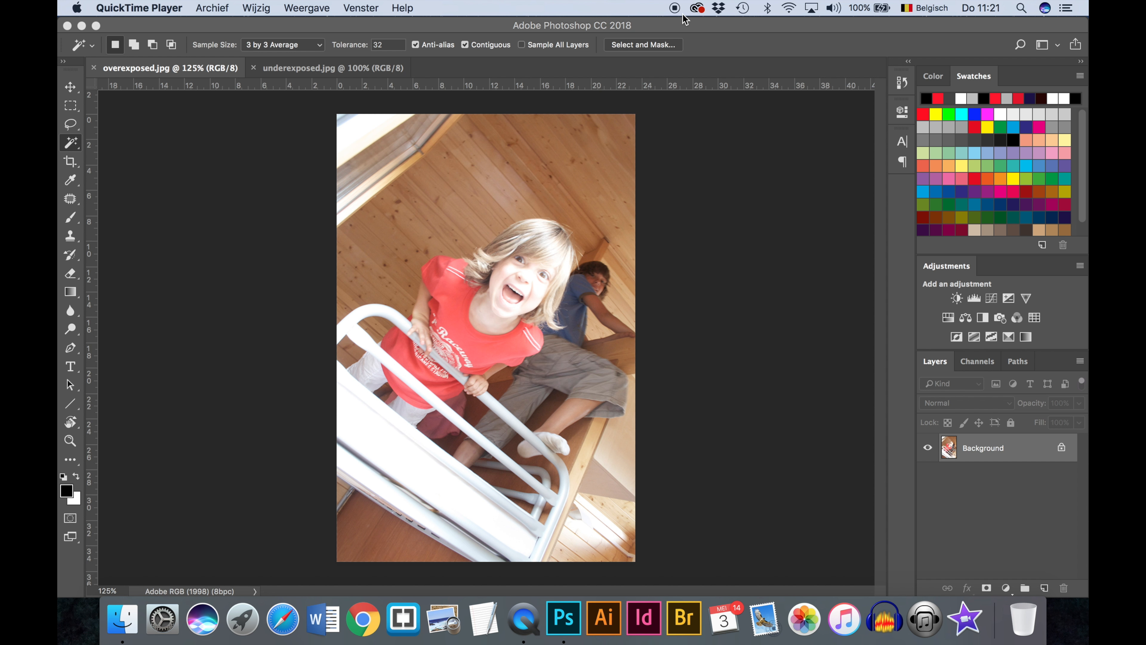
Step: Switch to the Move Tool in the toolbar
{"action": "left_click", "coordinate": [70, 86]}
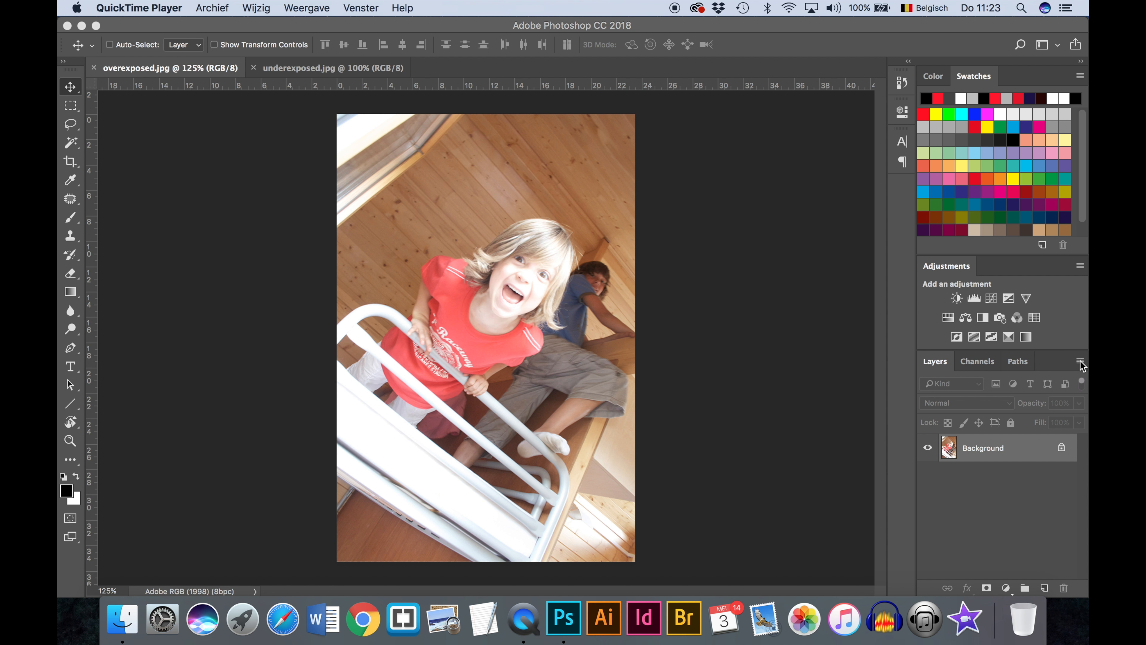
Step: Duplicate the Background layer via the Layers panel menu as a new layer named Copy1
{"action": "left_click", "coordinate": [1081, 361]}
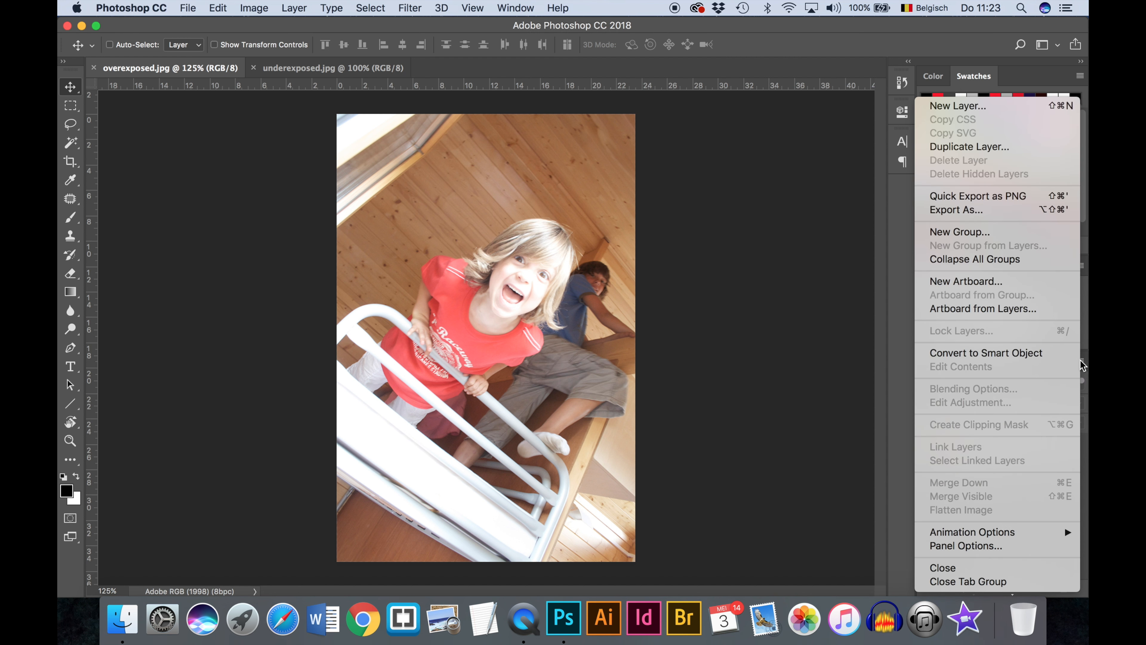
{"action": "mouse_move", "coordinate": [996, 147]}
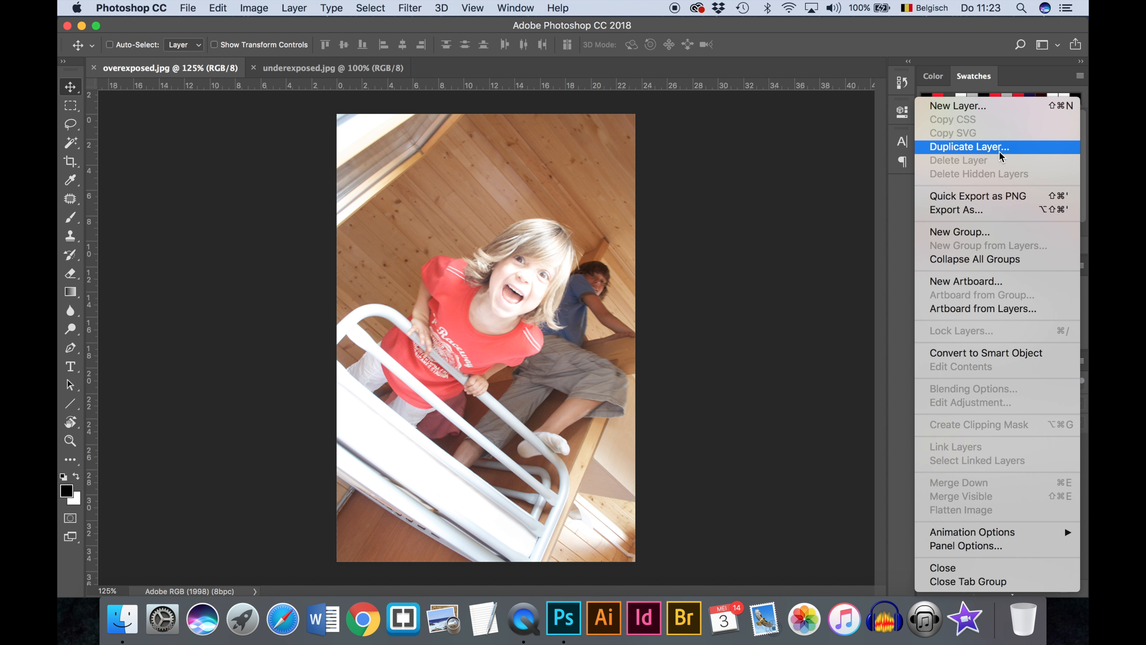
{"action": "left_click", "coordinate": [970, 147]}
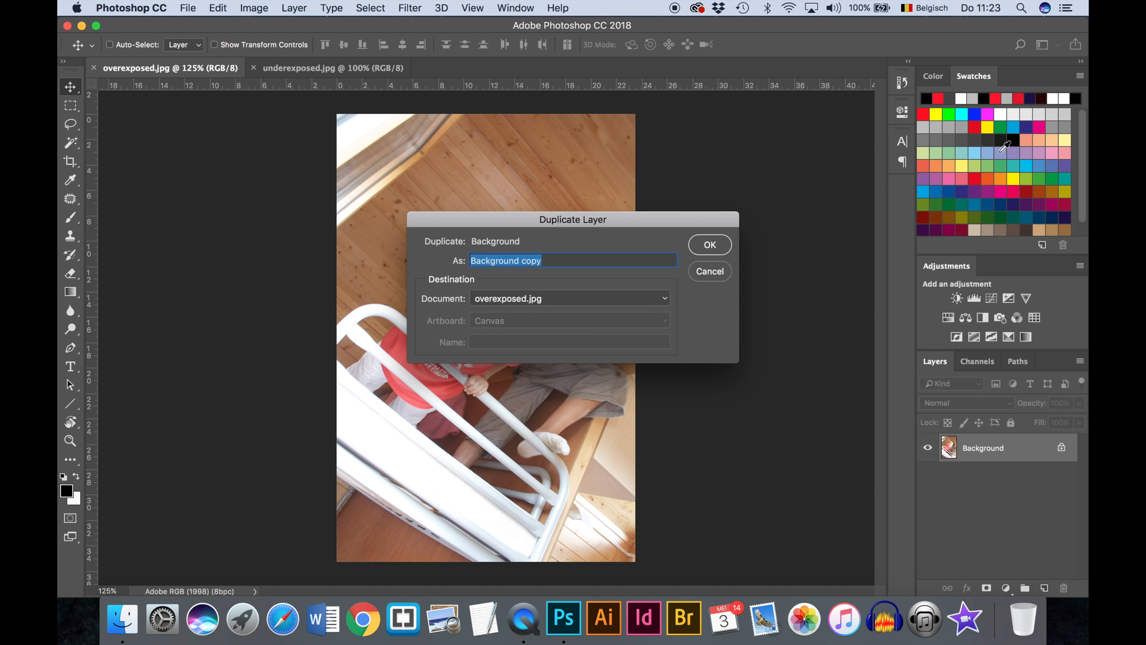
{"action": "type", "text": "C"}
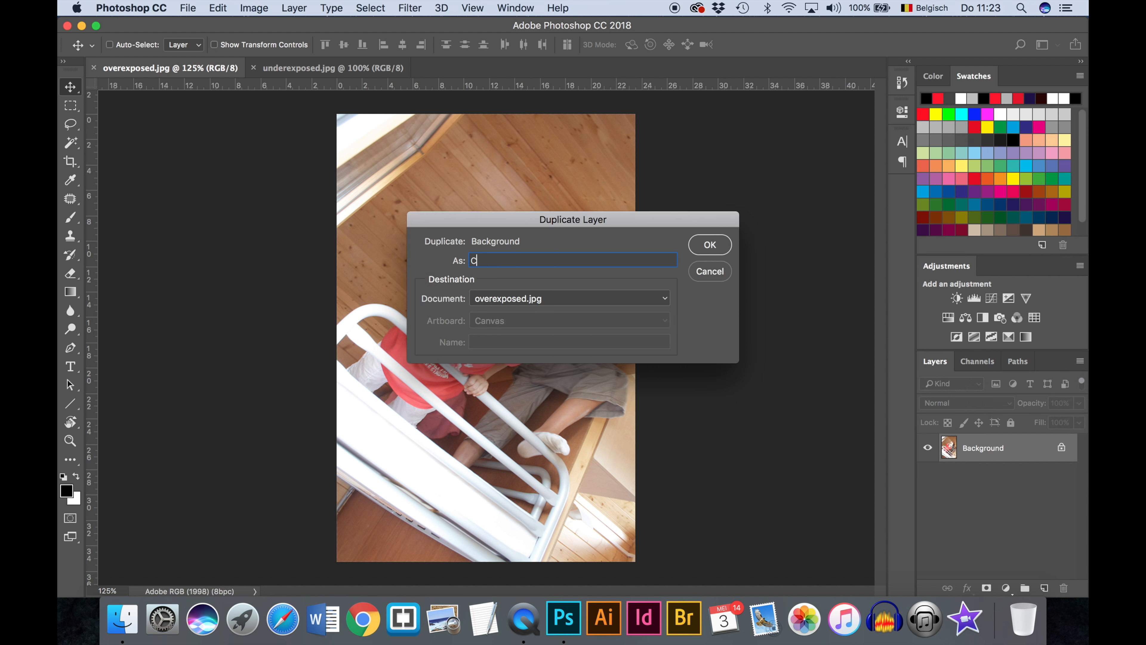
{"action": "left_click", "coordinate": [708, 244]}
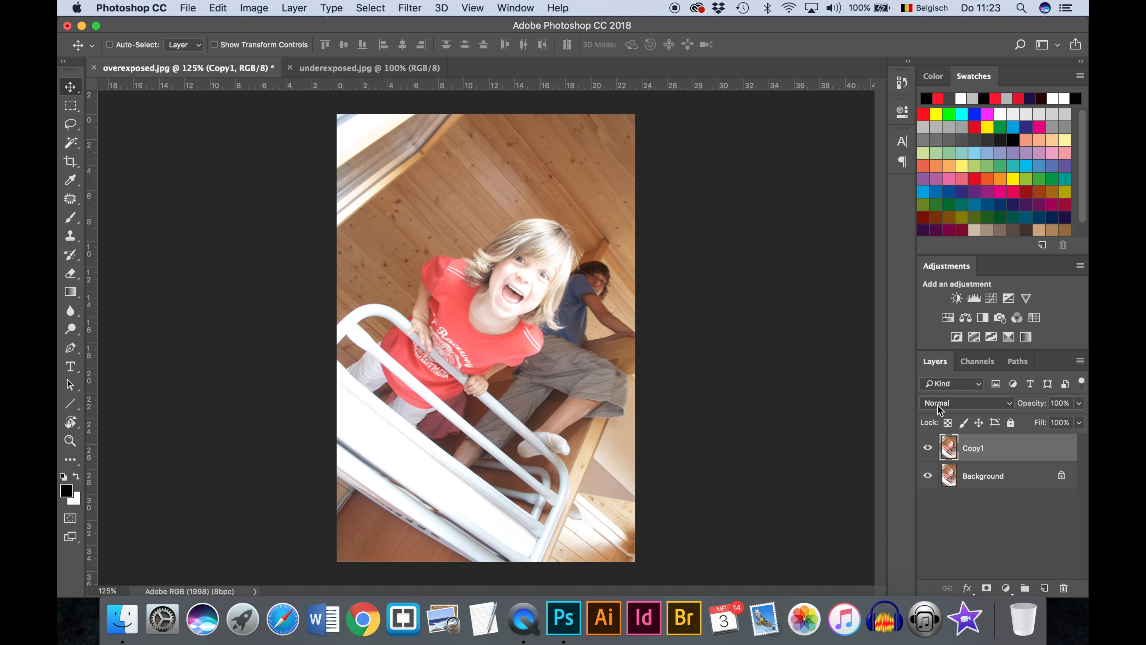
{"action": "mouse_move", "coordinate": [960, 402]}
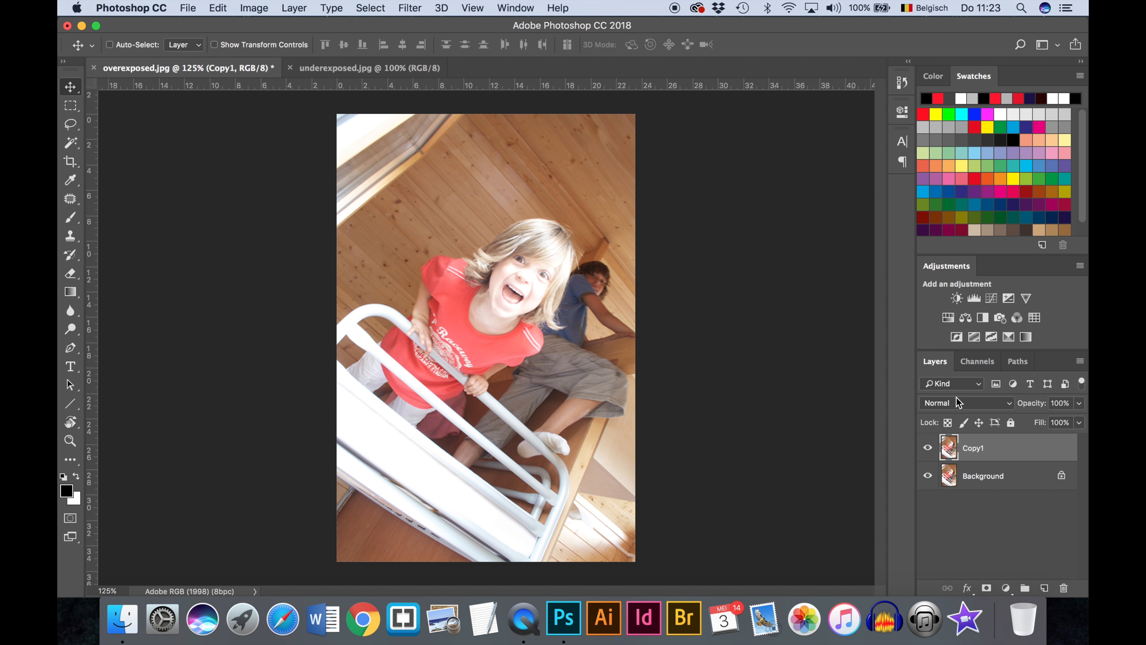
{"action": "mouse_move", "coordinate": [934, 398]}
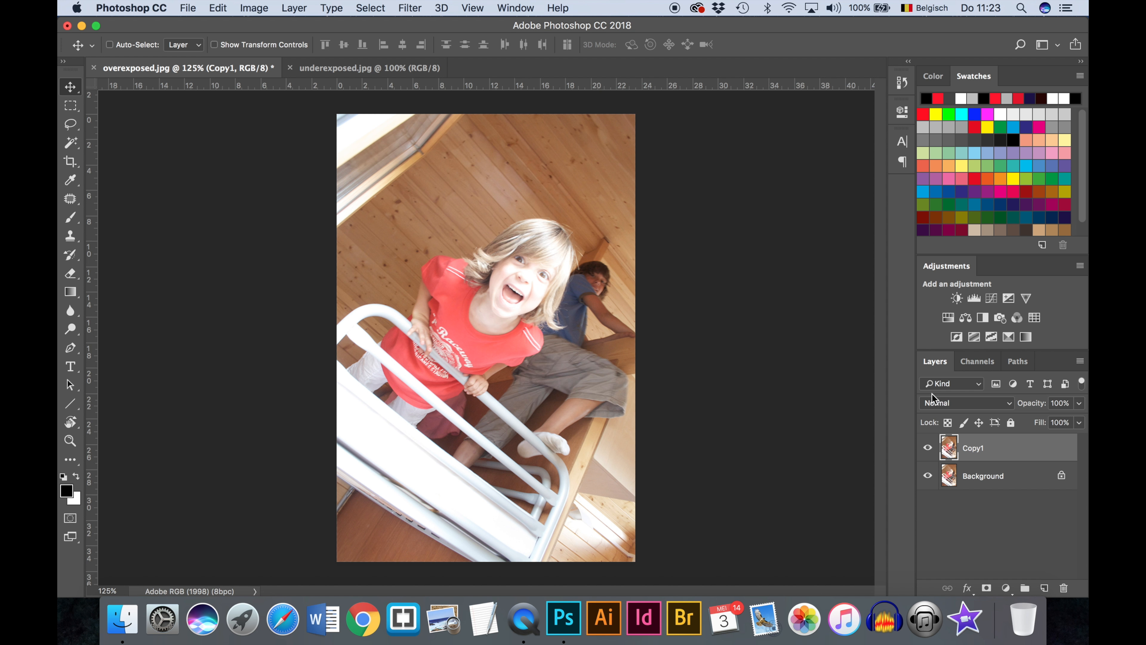
{"action": "mouse_move", "coordinate": [845, 487]}
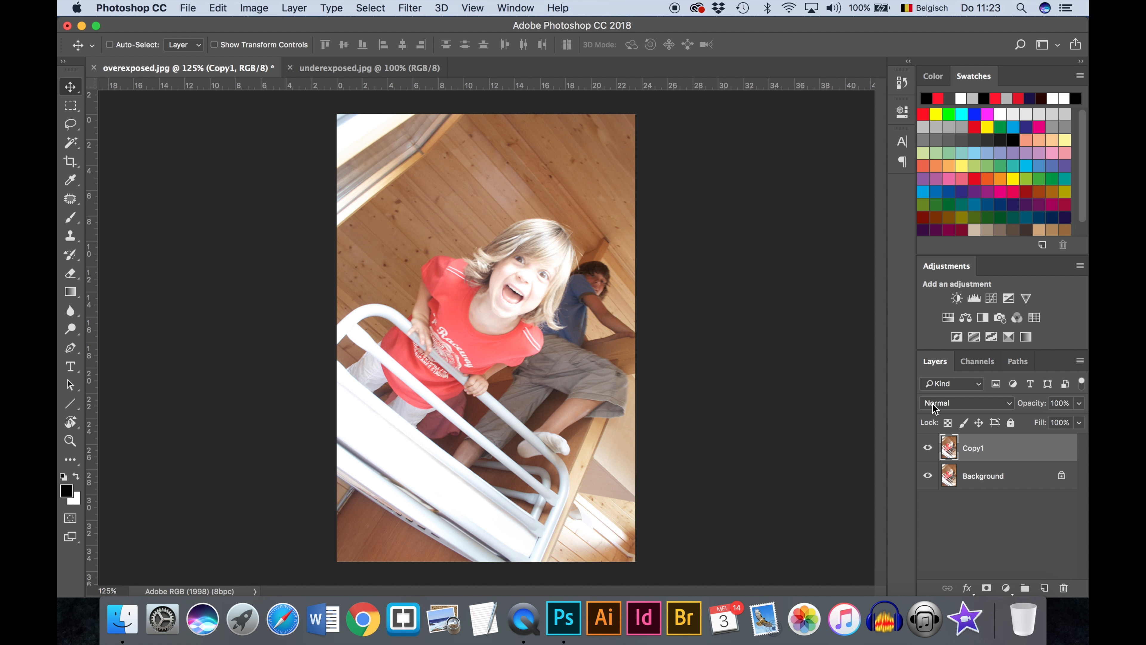
Step: Change Copy1's blend mode from Normal to Multiply to darken the photo
{"action": "left_click", "coordinate": [965, 403]}
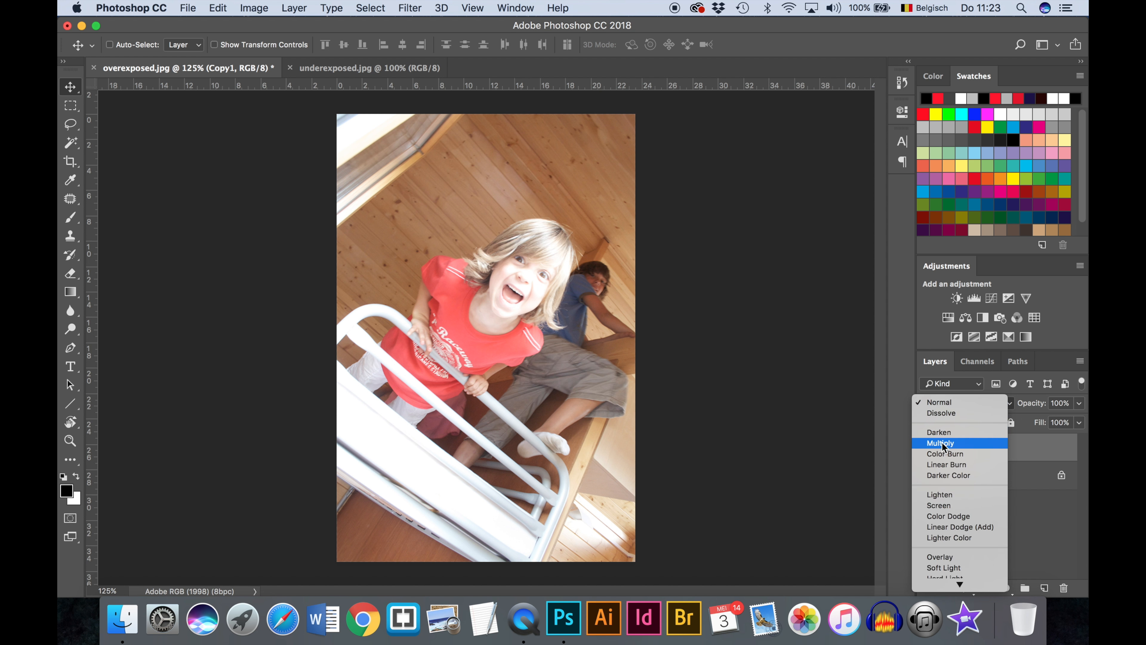
{"action": "left_click", "coordinate": [941, 443]}
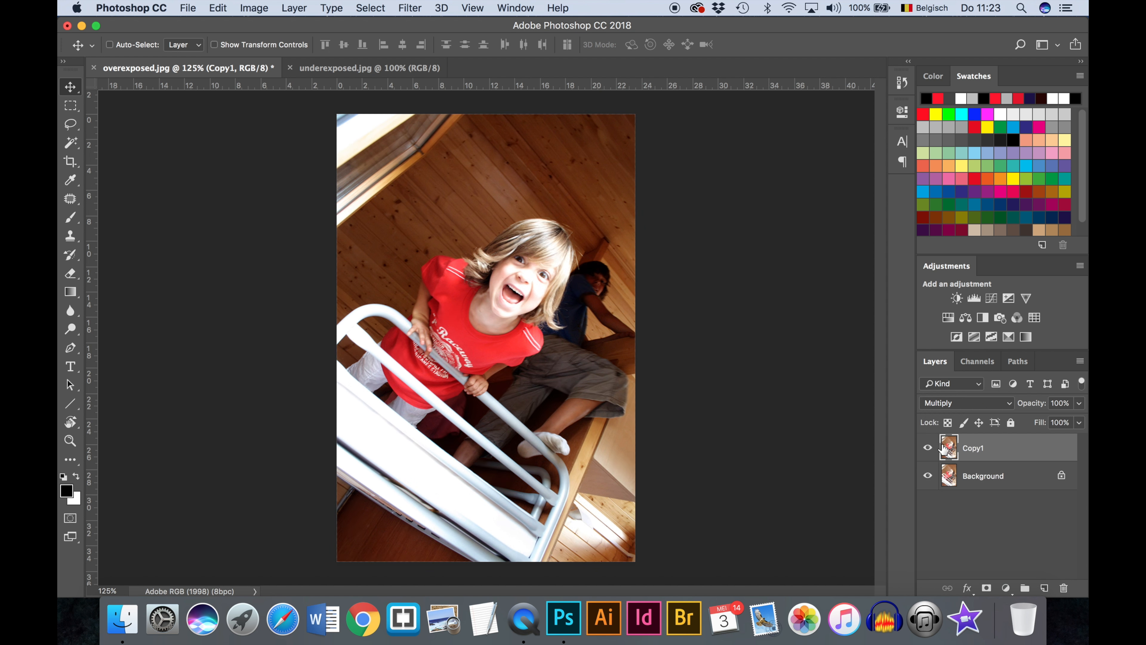
{"action": "mouse_move", "coordinate": [794, 452]}
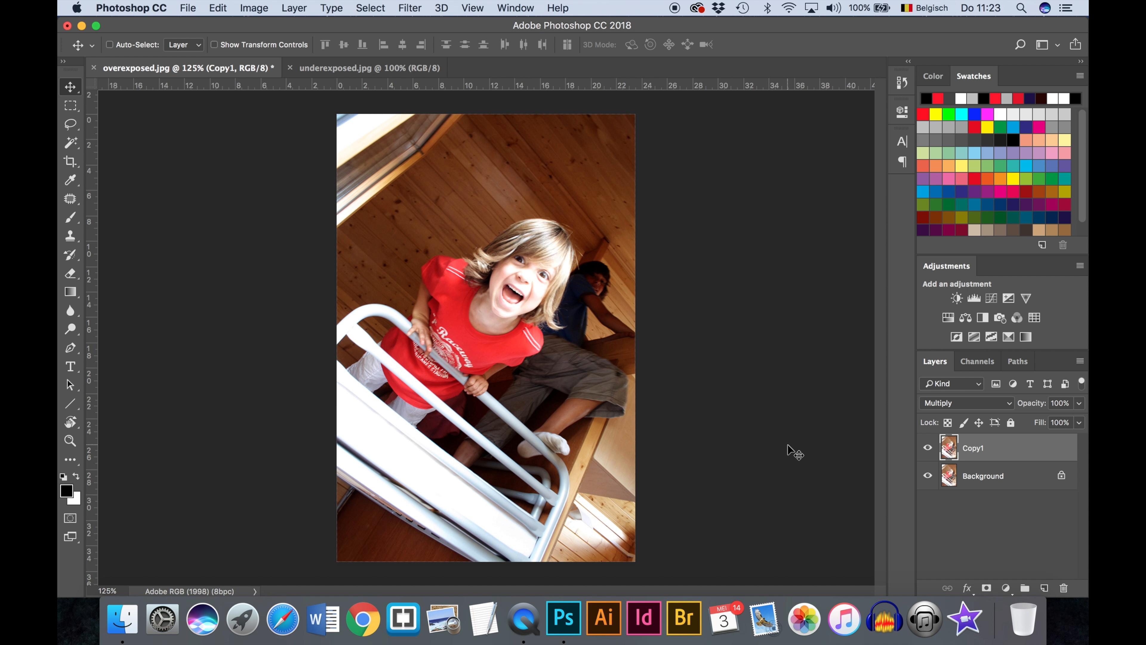
{"action": "mouse_move", "coordinate": [750, 265]}
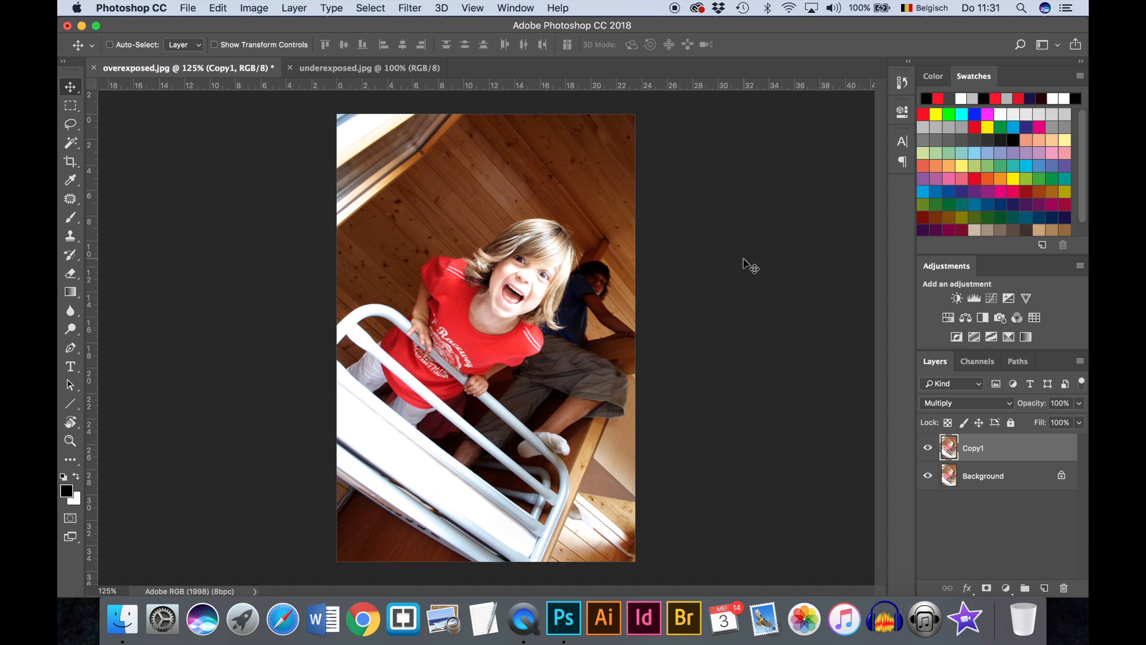
{"action": "mouse_move", "coordinate": [950, 531]}
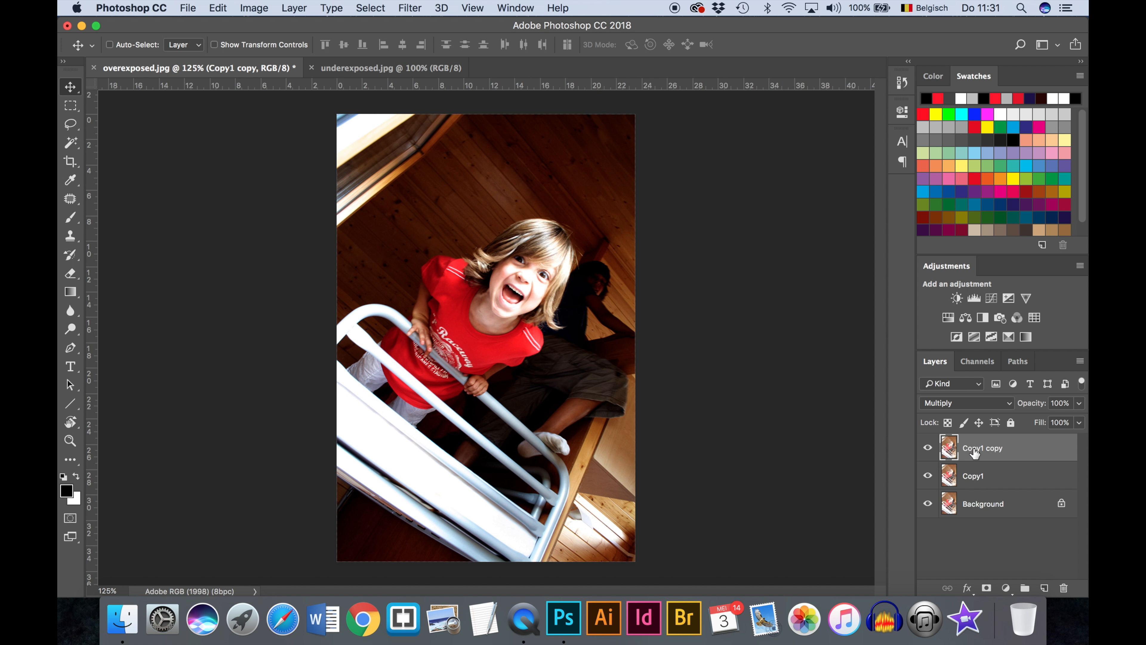
Step: Rename the duplicated Multiply layer to Copy2
{"action": "double_click", "coordinate": [983, 448]}
{"action": "type", "text": "Copy2"}
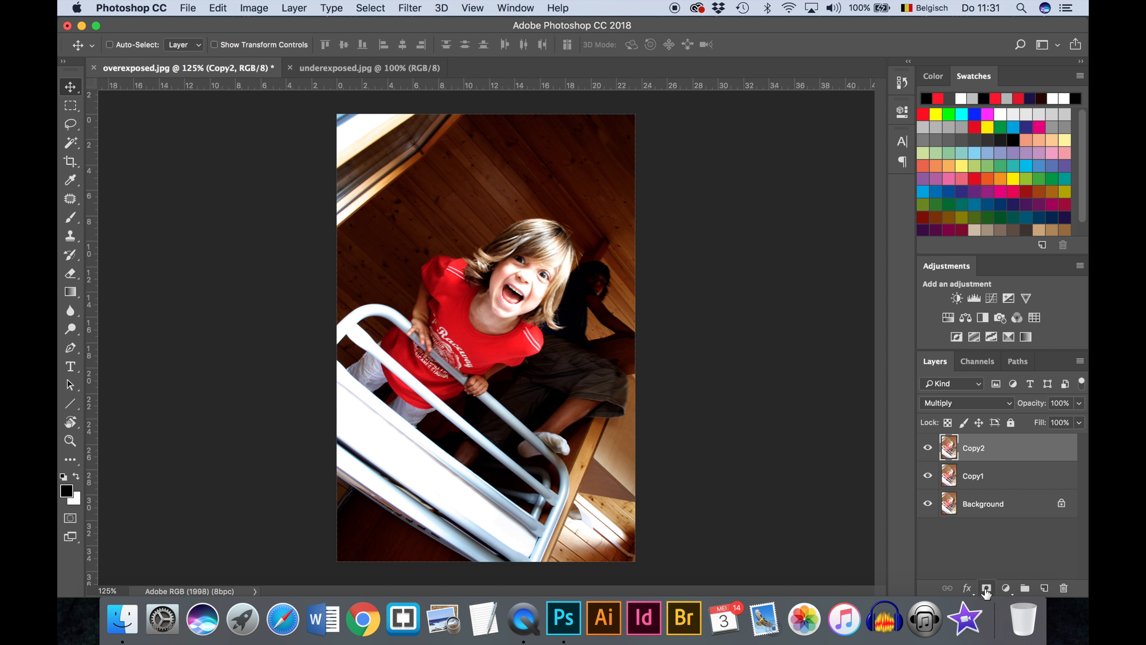
{"action": "mouse_move", "coordinate": [984, 588]}
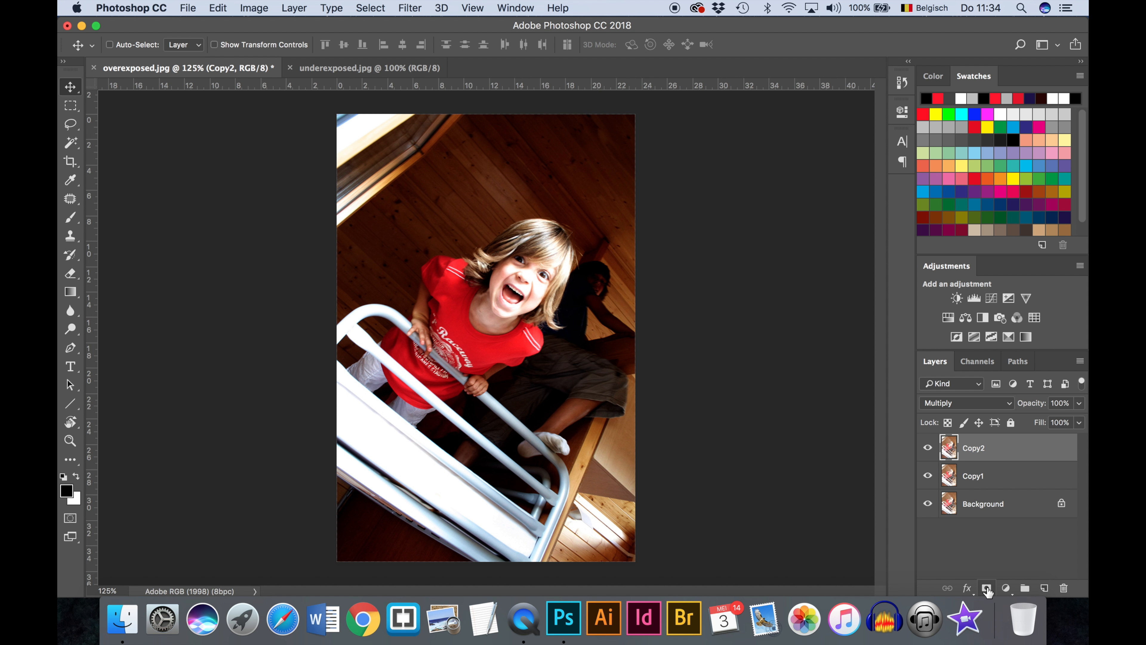
{"action": "mouse_move", "coordinate": [986, 588]}
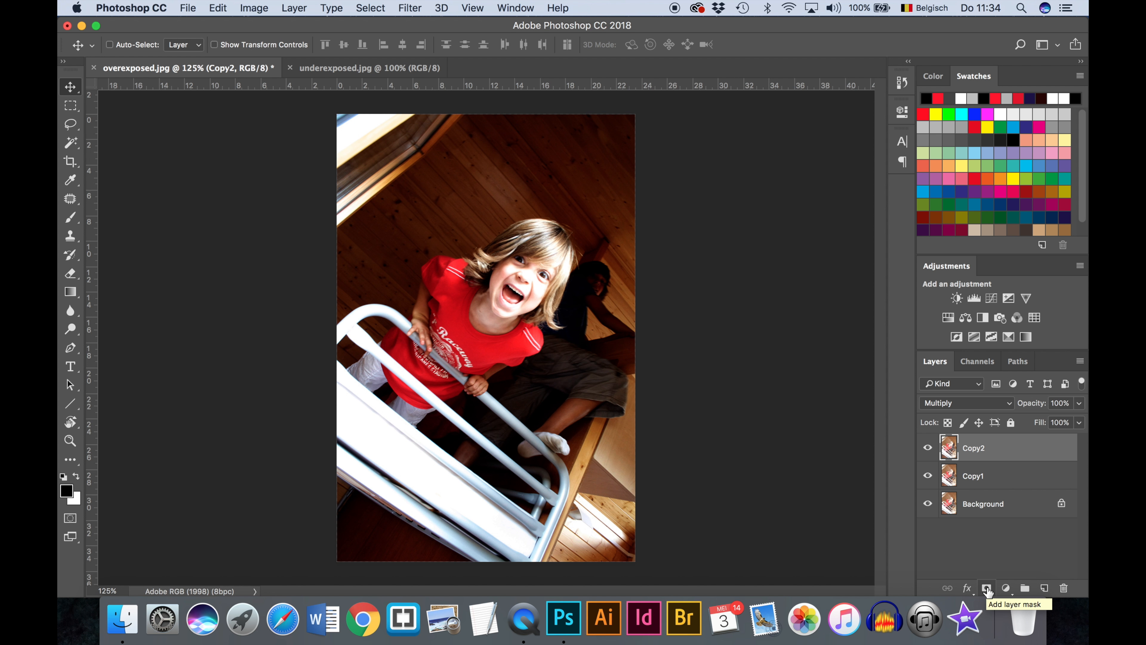
Step: Add a white layer mask to the Copy2 layer
{"action": "left_click", "coordinate": [987, 588]}
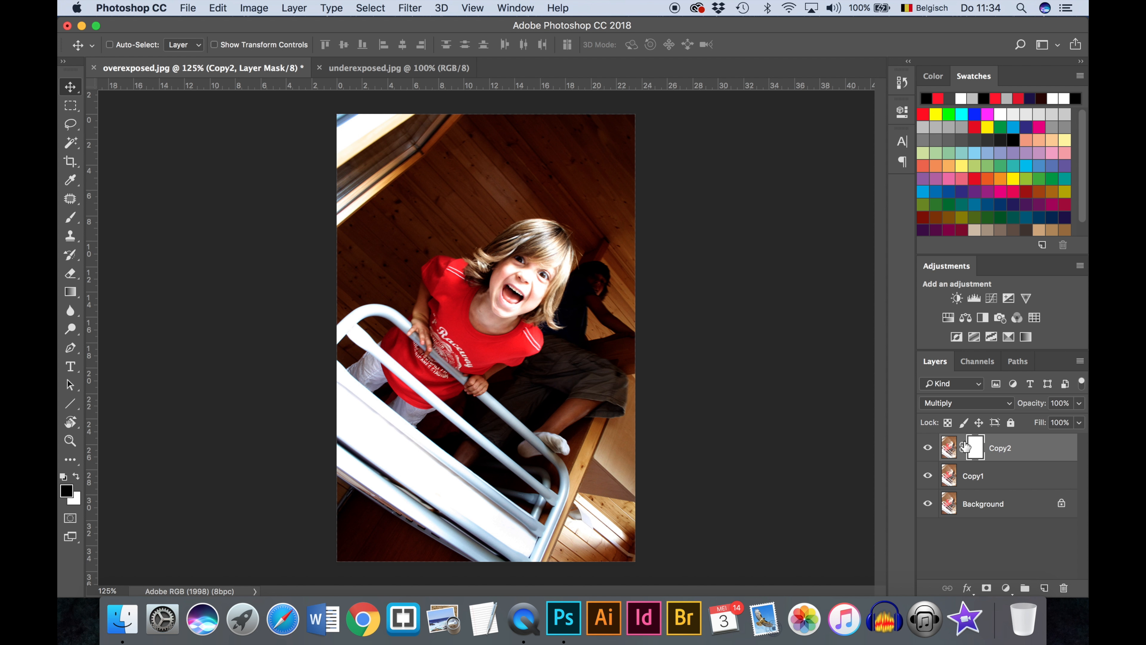
{"action": "mouse_move", "coordinate": [985, 443]}
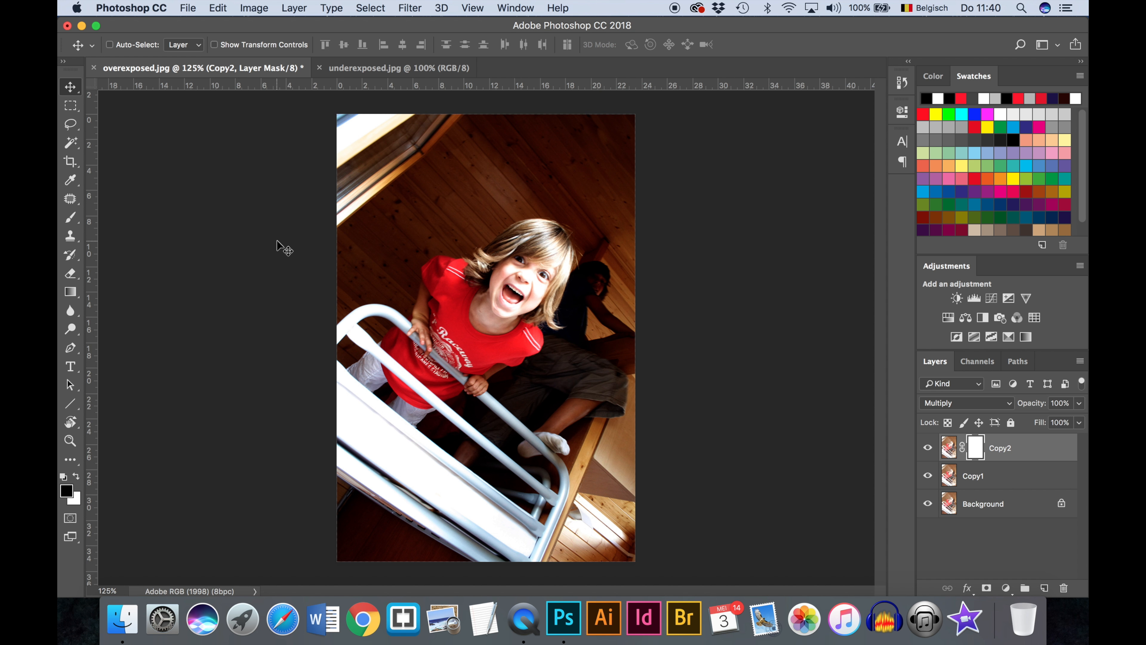
{"action": "mouse_move", "coordinate": [128, 472]}
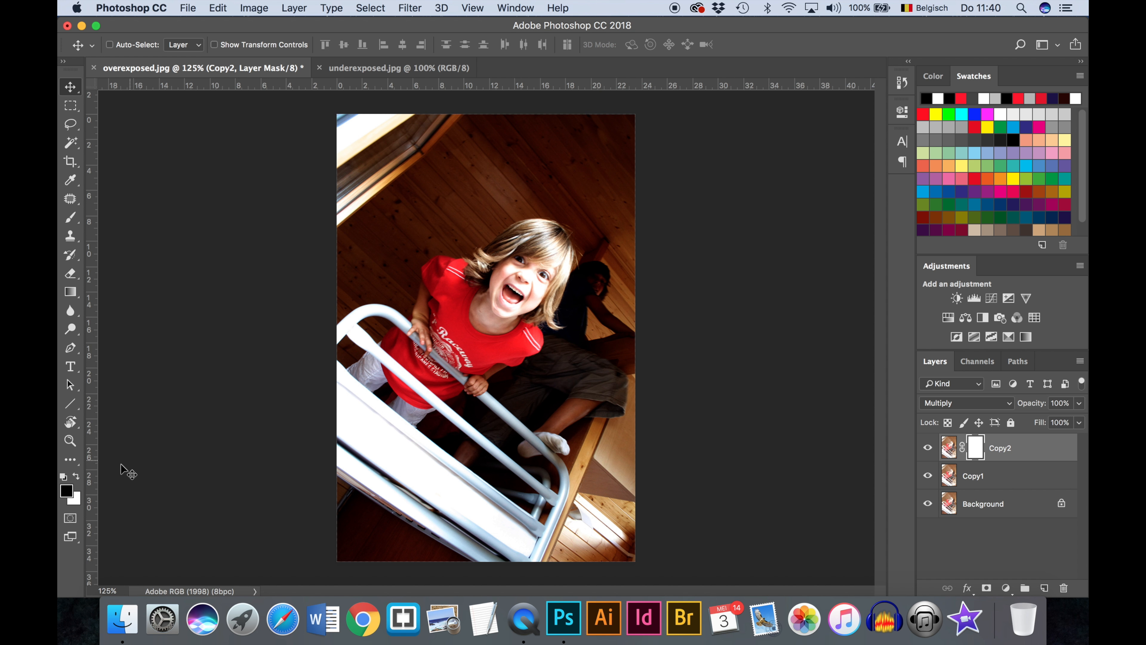
{"action": "mouse_move", "coordinate": [77, 479]}
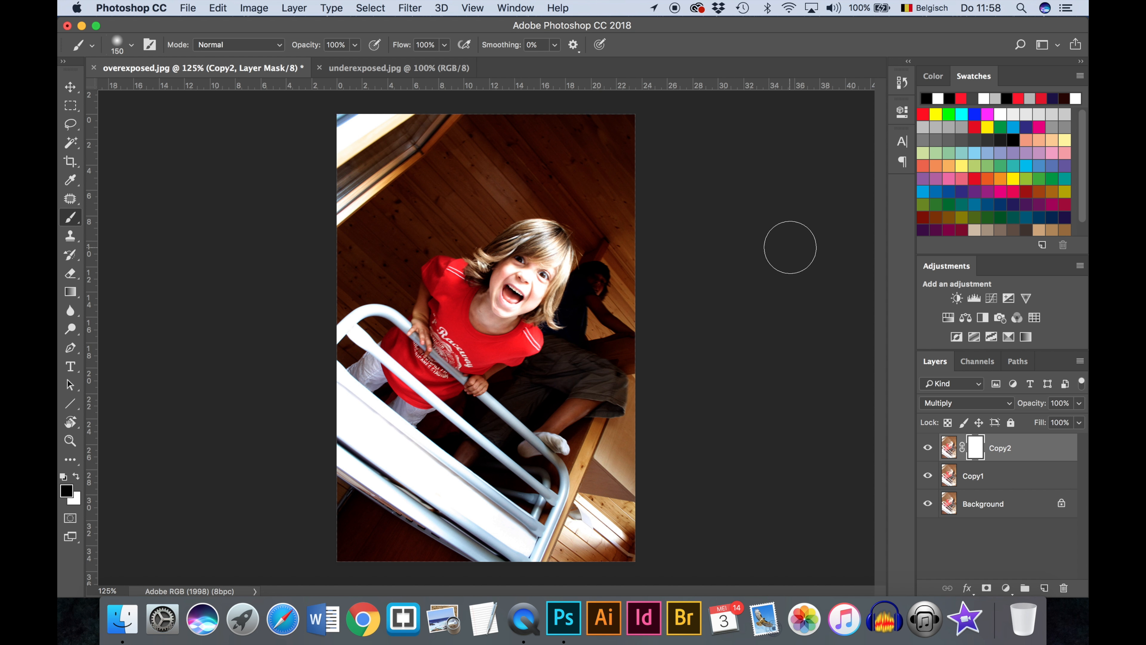
{"action": "mouse_move", "coordinate": [88, 218]}
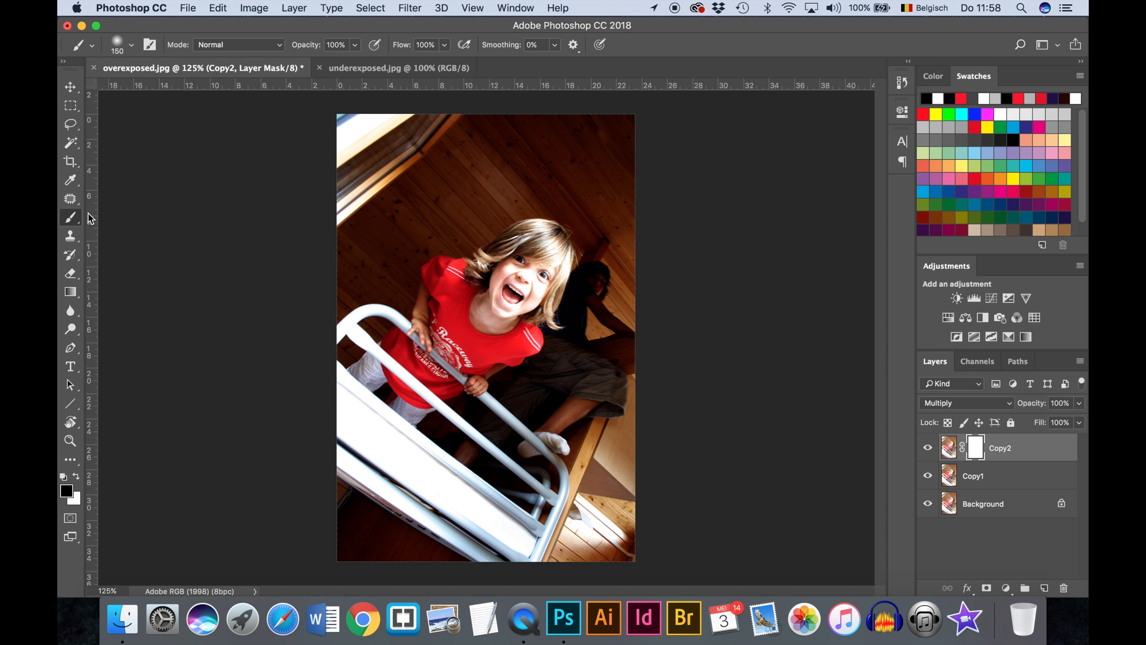
{"action": "mouse_move", "coordinate": [216, 234]}
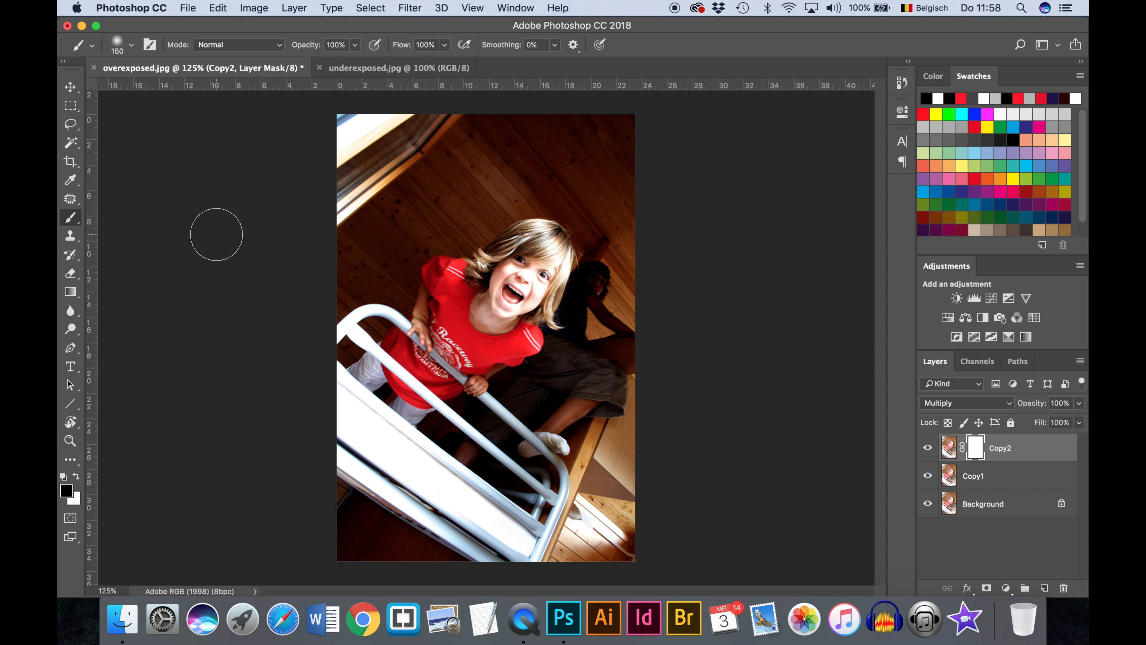
{"action": "mouse_move", "coordinate": [225, 234]}
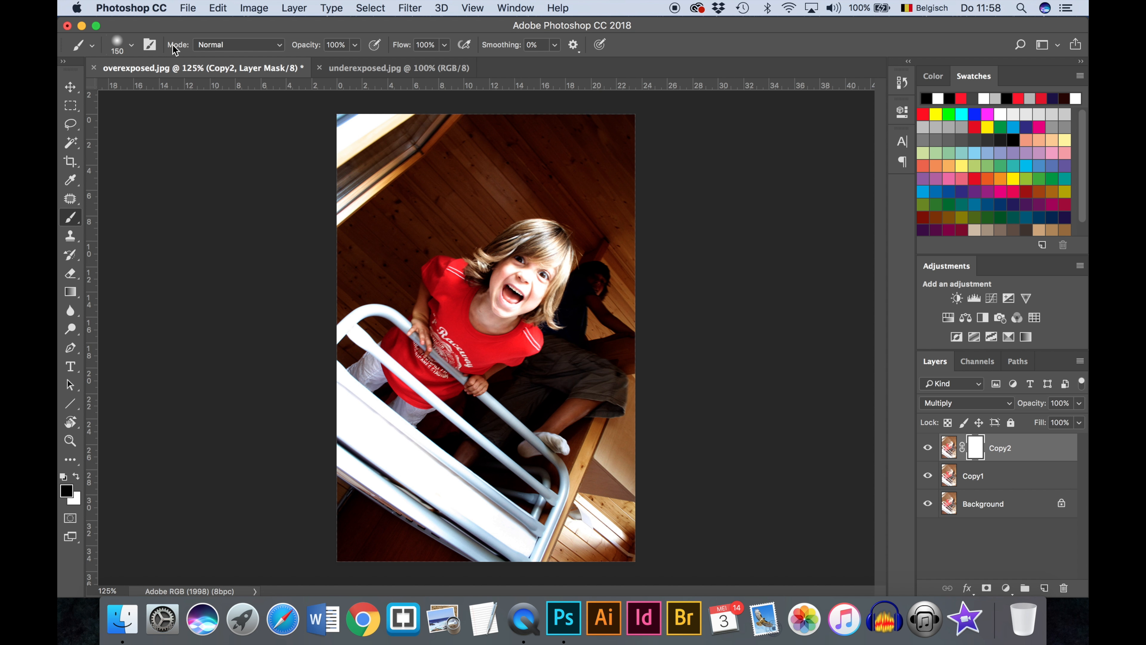
{"action": "mouse_move", "coordinate": [294, 49]}
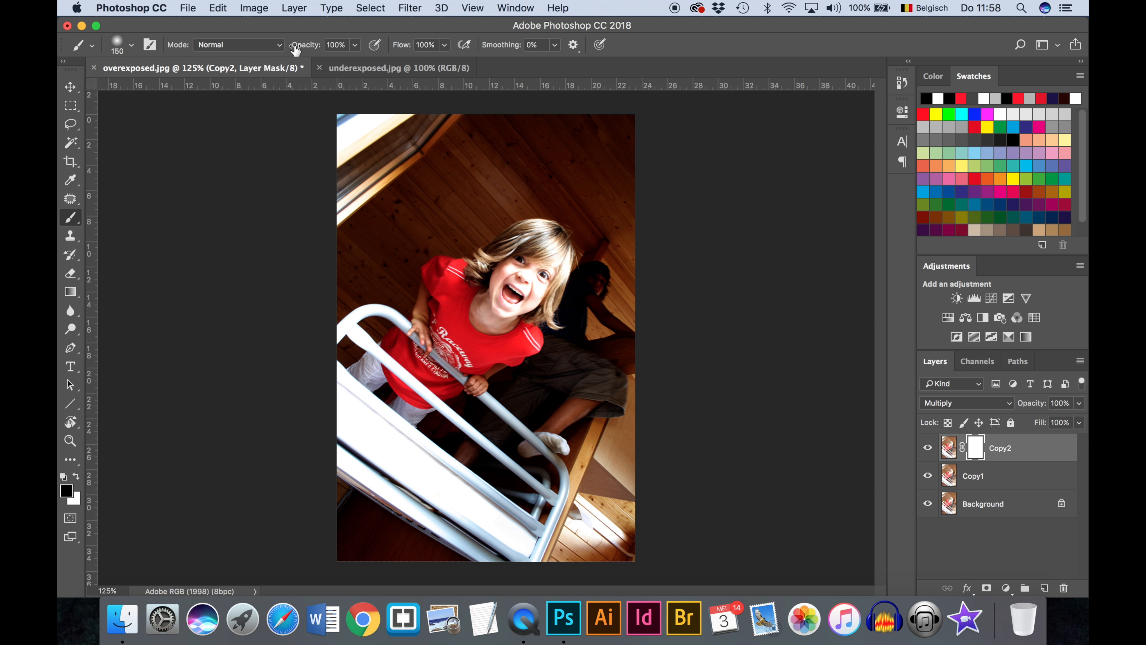
{"action": "mouse_move", "coordinate": [401, 49]}
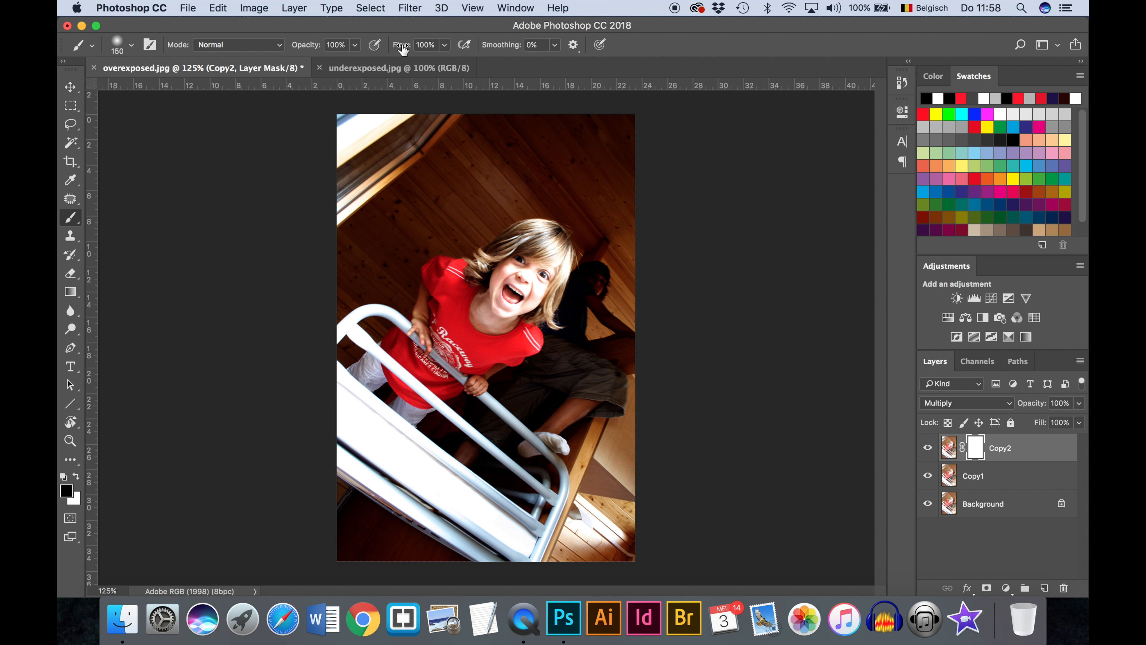
{"action": "mouse_move", "coordinate": [144, 121]}
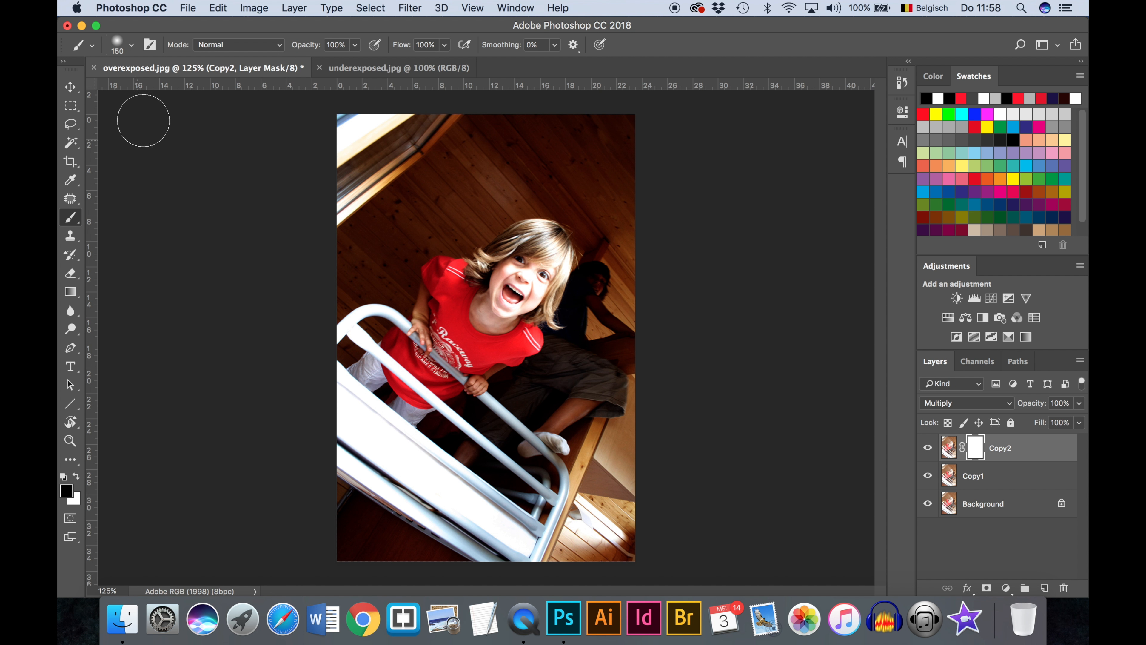
{"action": "mouse_move", "coordinate": [128, 48]}
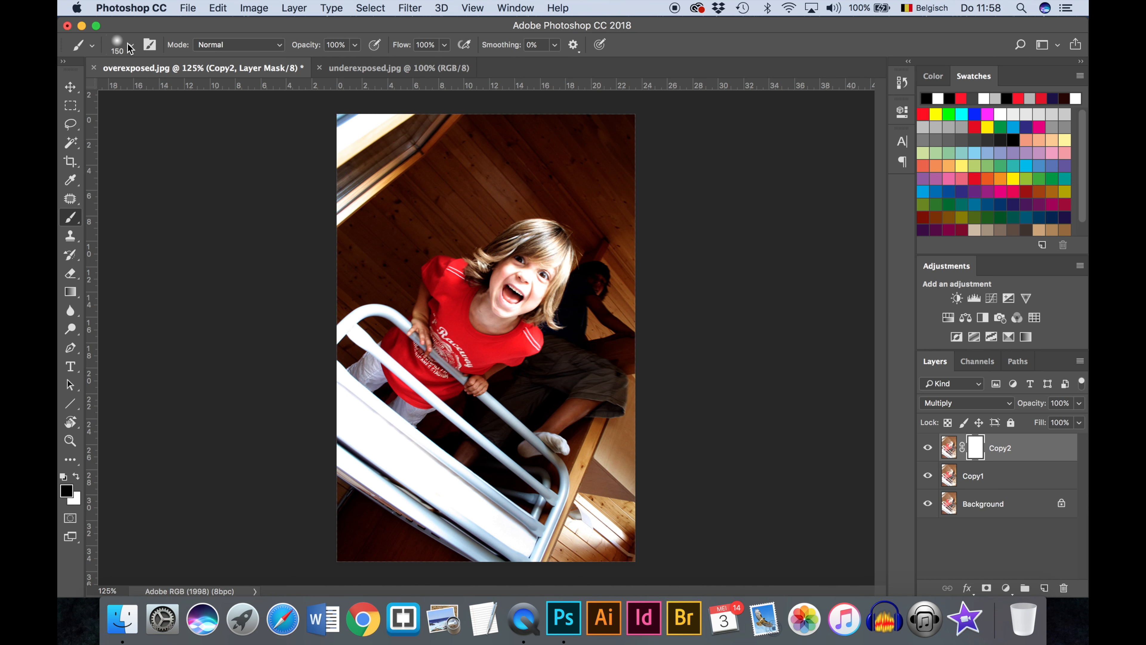
Step: Set the brush to about 134 px size with 0% hardness in the preset picker
{"action": "left_click", "coordinate": [119, 45]}
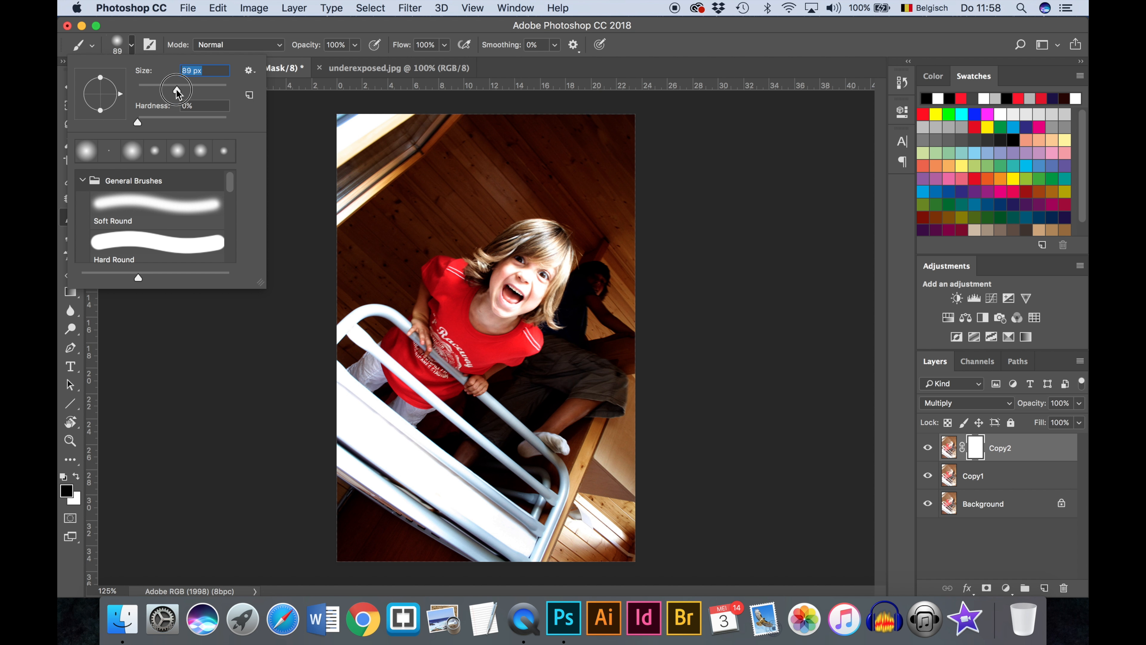
{"action": "left_click_drag", "start_coordinate": [178, 87], "coordinate": [188, 88]}
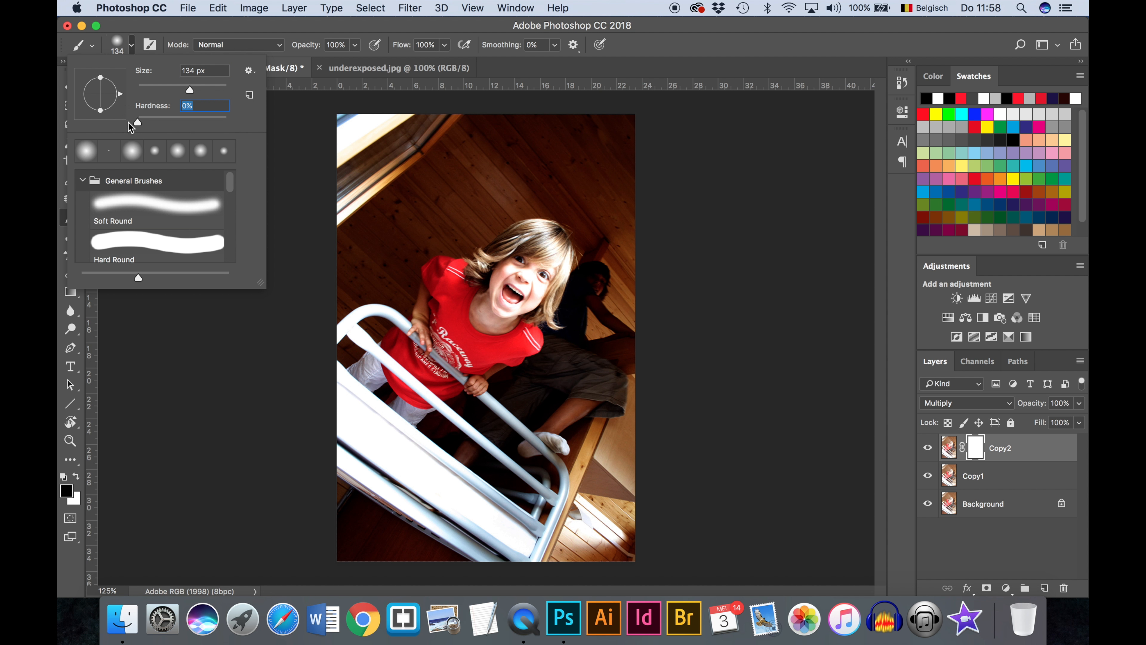
{"action": "mouse_move", "coordinate": [692, 180]}
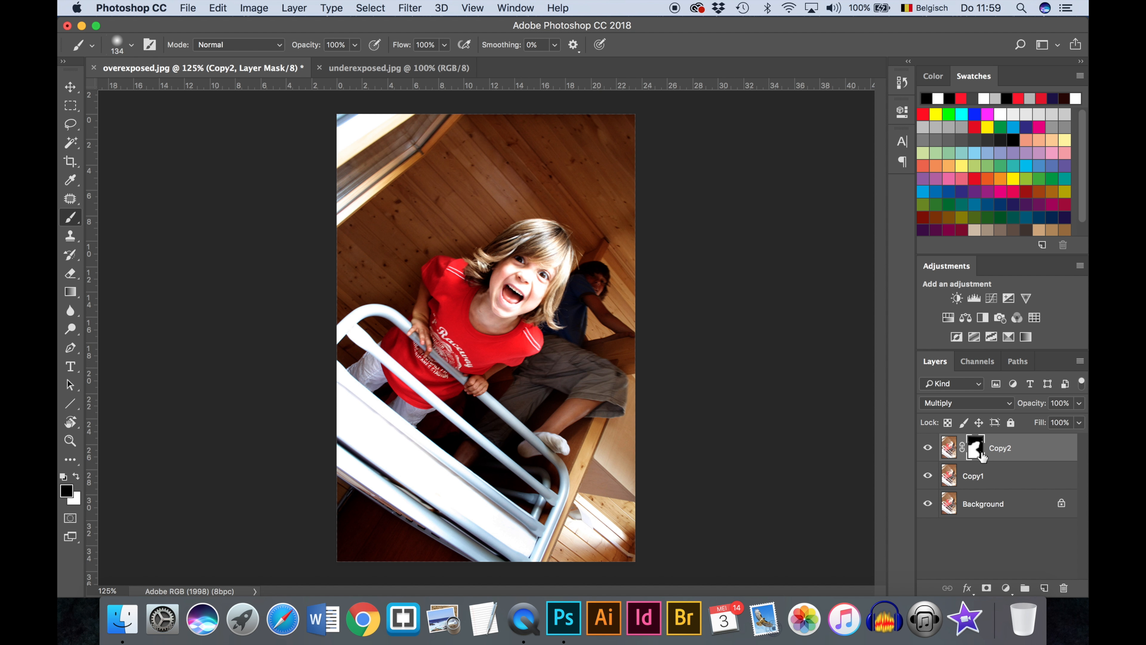
{"action": "mouse_move", "coordinate": [977, 447]}
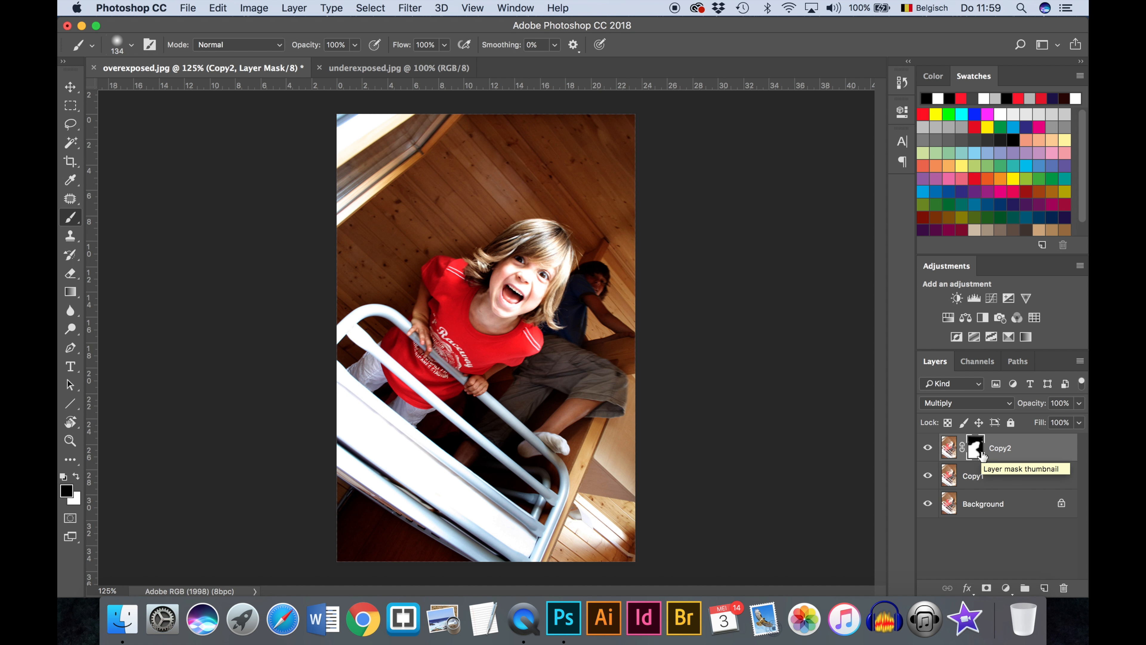
{"action": "mouse_move", "coordinate": [524, 169]}
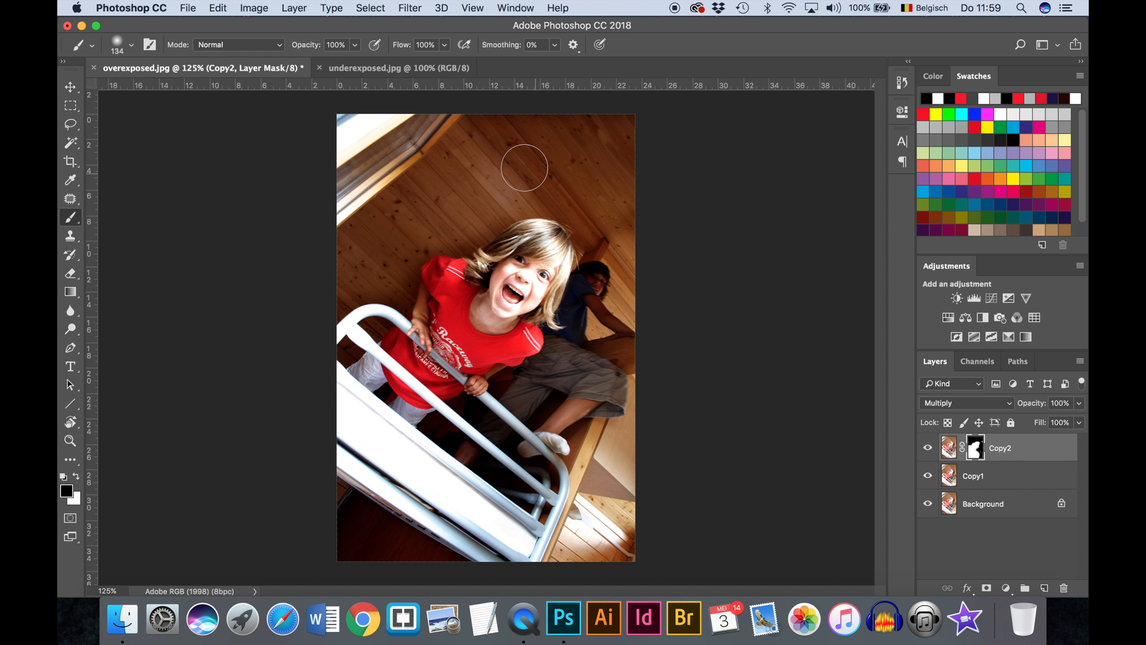
{"action": "mouse_move", "coordinate": [604, 198]}
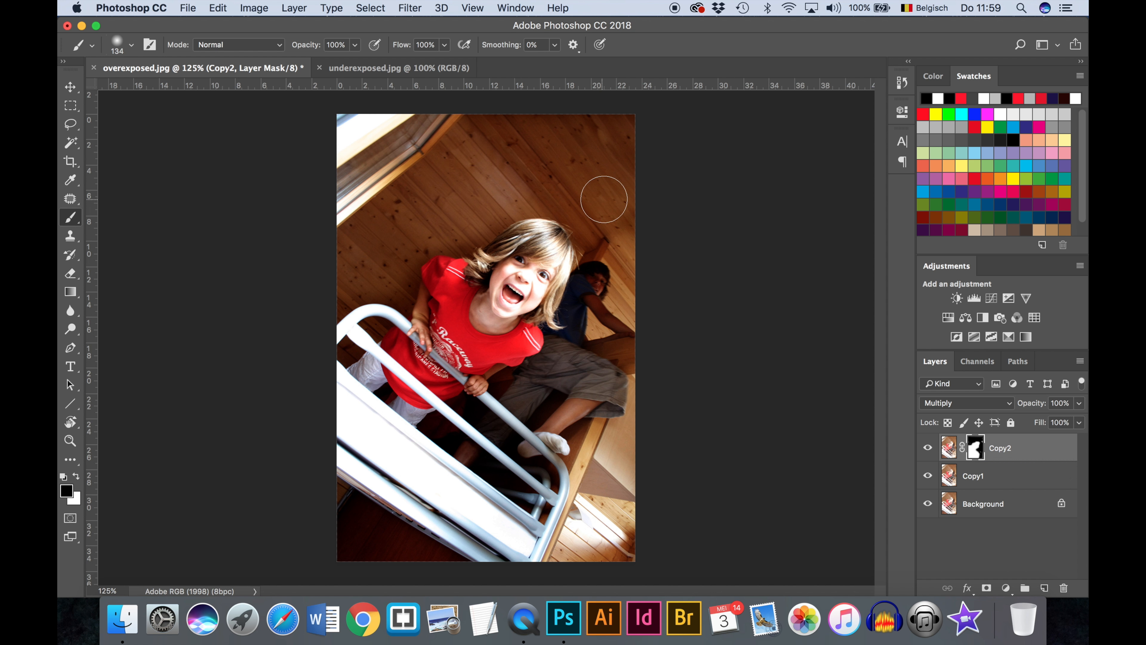
{"action": "mouse_move", "coordinate": [716, 279]}
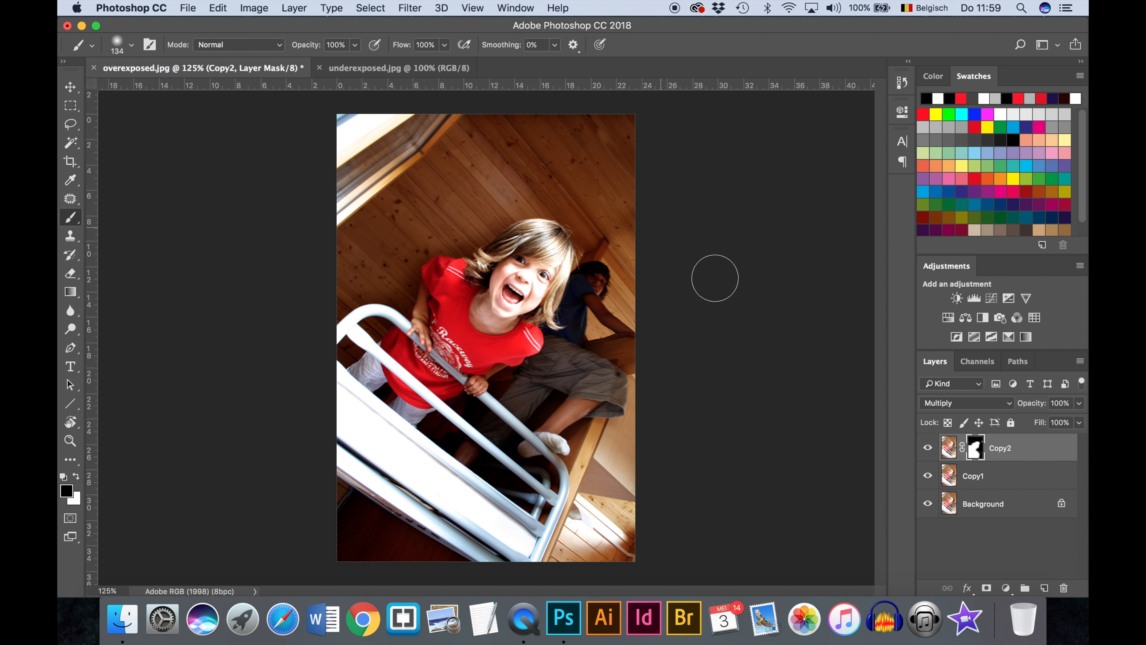
{"action": "mouse_move", "coordinate": [948, 401]}
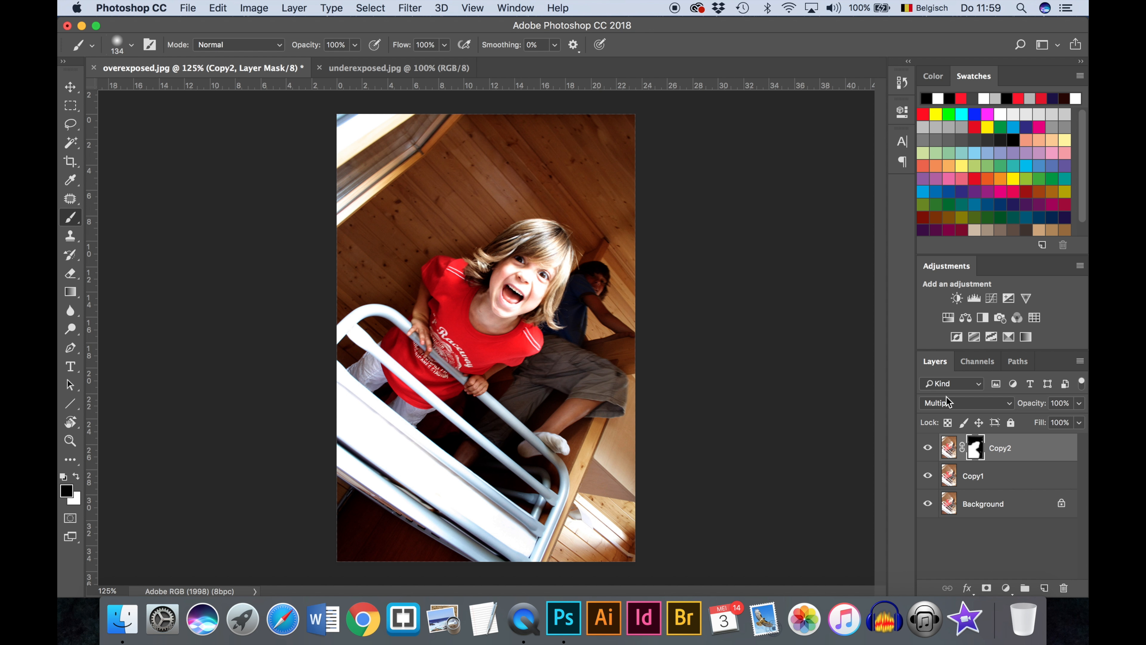
{"action": "mouse_move", "coordinate": [932, 423]}
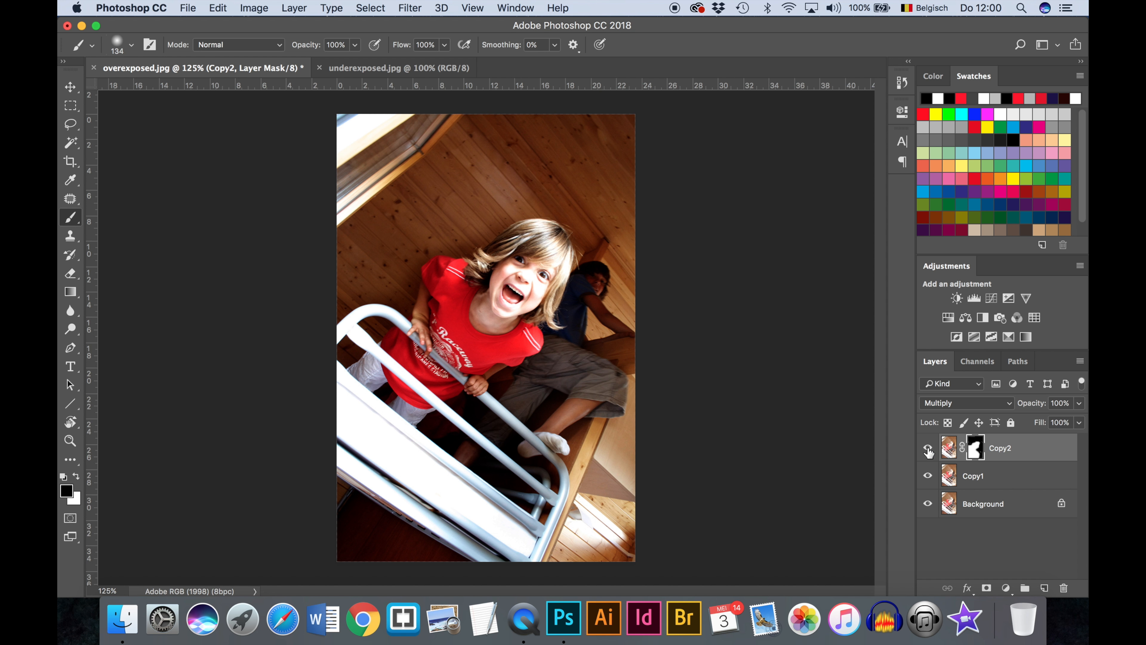
Step: Toggle Copy2's visibility to compare the photo with and without its masked darkening
{"action": "left_click", "coordinate": [927, 452]}
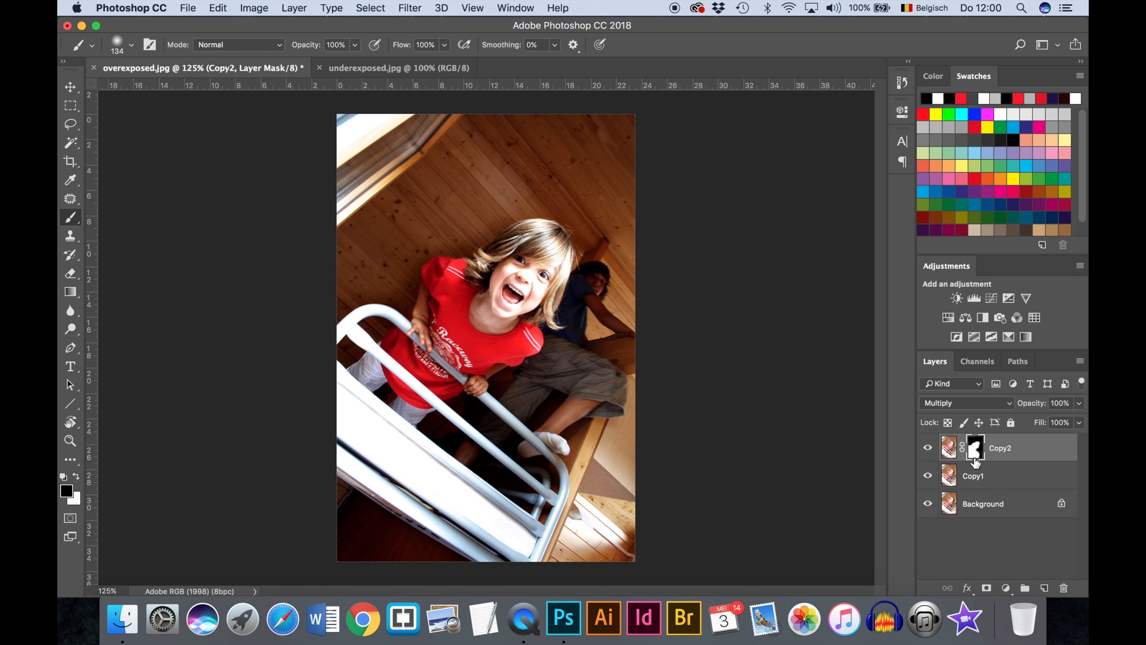
{"action": "mouse_move", "coordinate": [930, 401]}
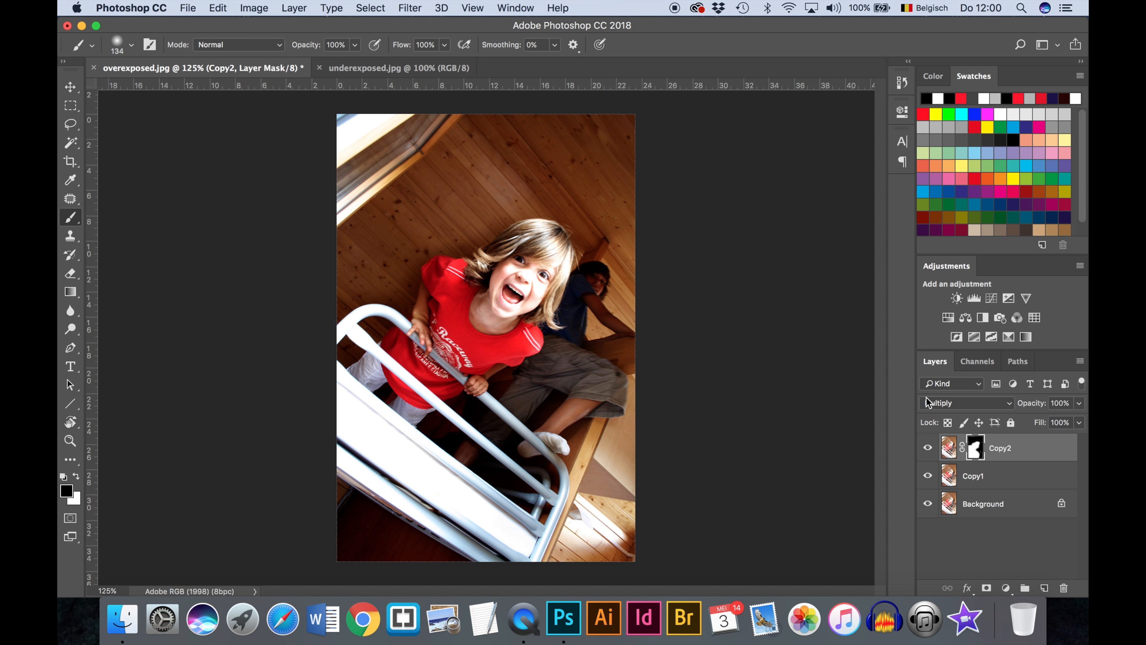
{"action": "mouse_move", "coordinate": [944, 416]}
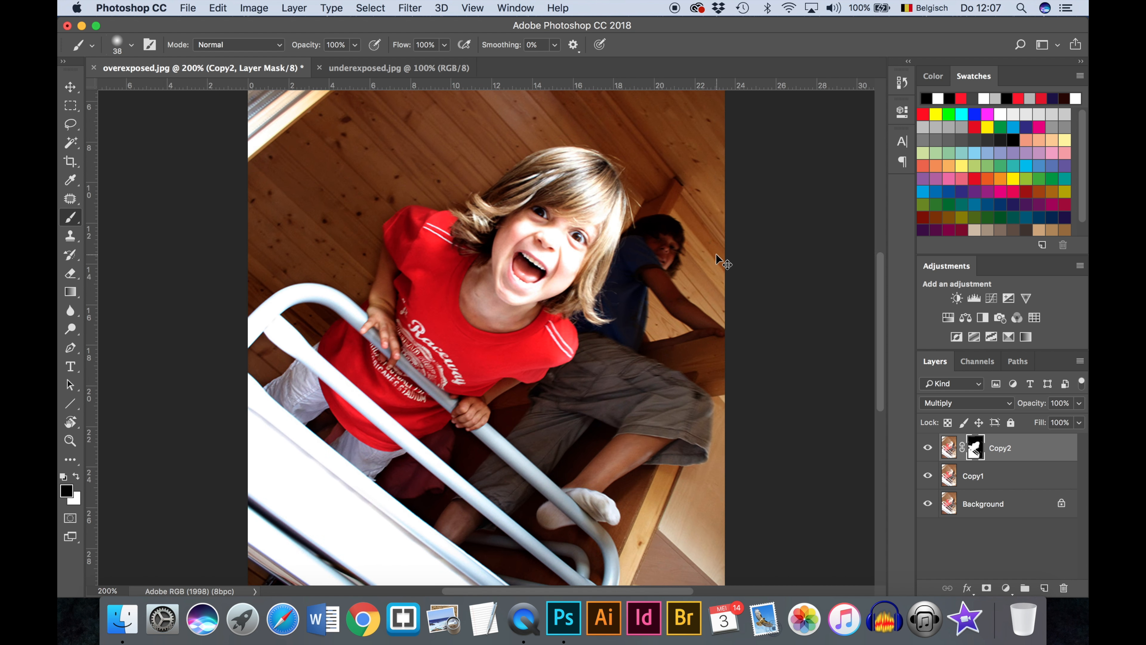
{"action": "mouse_move", "coordinate": [674, 263]}
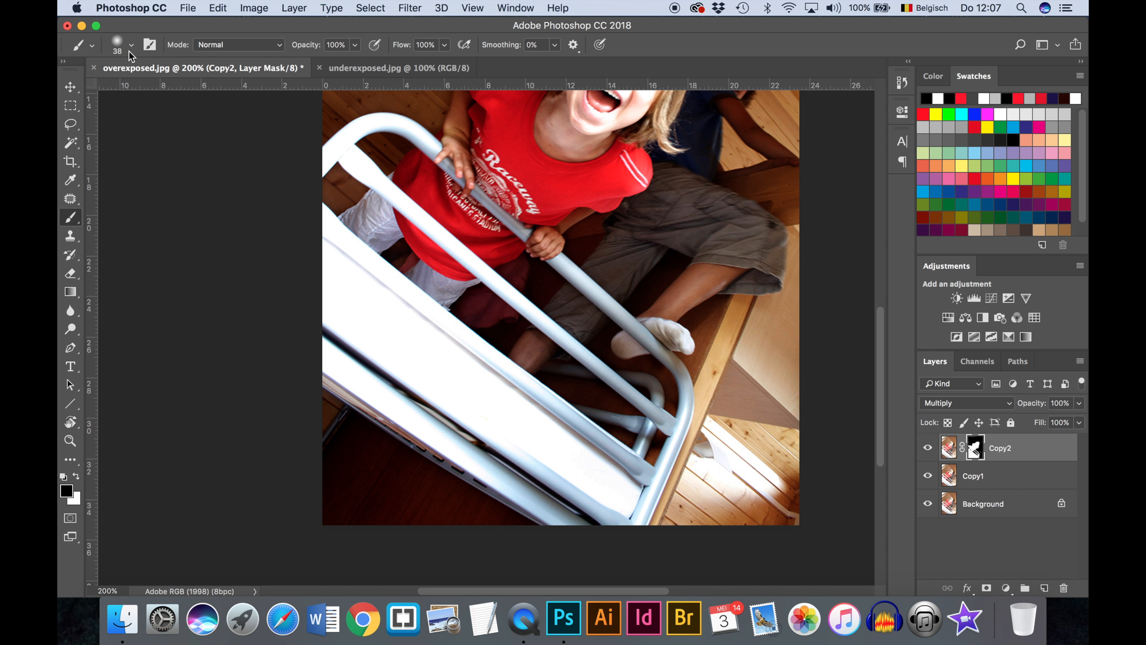
Step: Resize the brush to about 108 px and paint the Copy2 mask near the bottom of the photo
{"action": "left_click", "coordinate": [131, 45]}
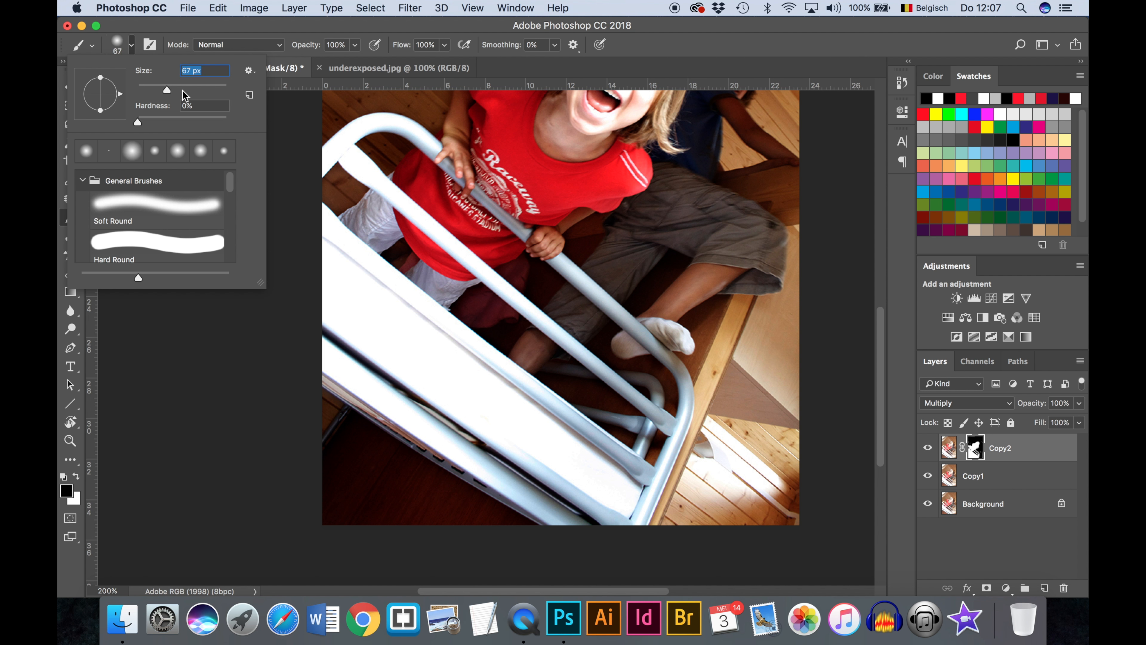
{"action": "left_click_drag", "start_coordinate": [167, 90], "coordinate": [187, 90]}
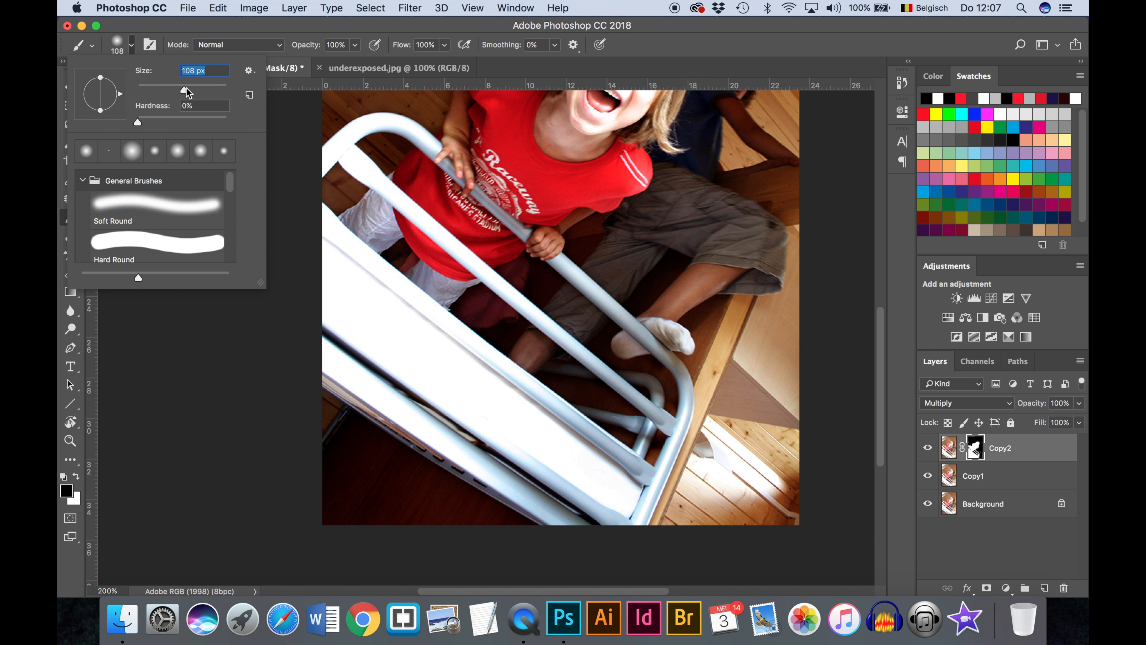
{"action": "left_click", "coordinate": [339, 459]}
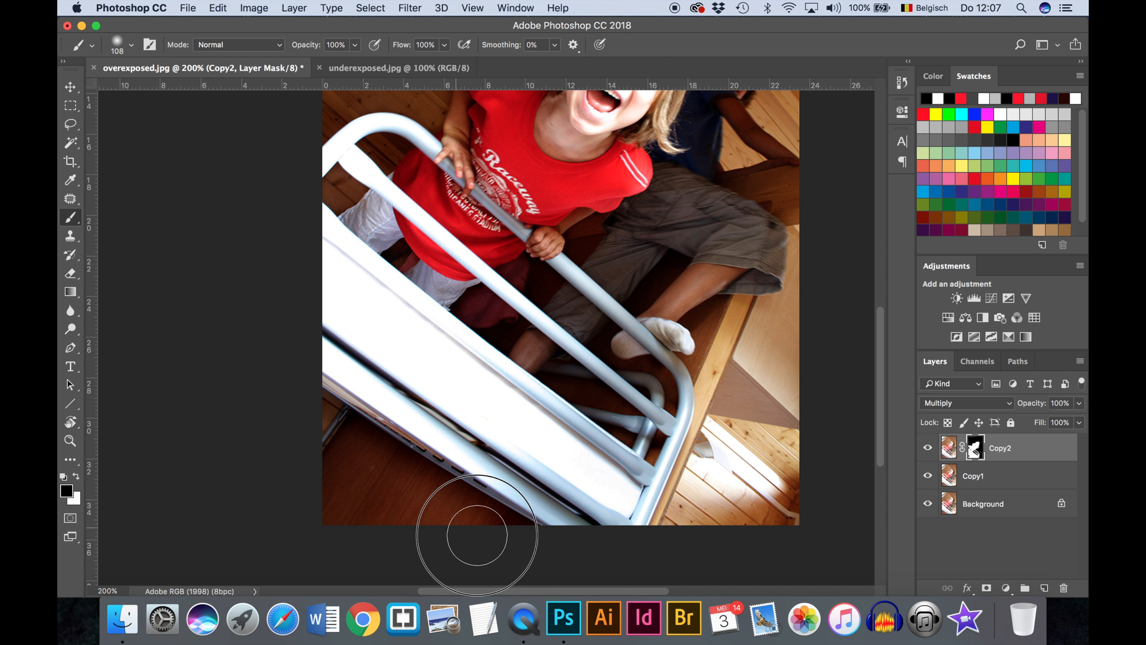
{"action": "left_click", "coordinate": [133, 45]}
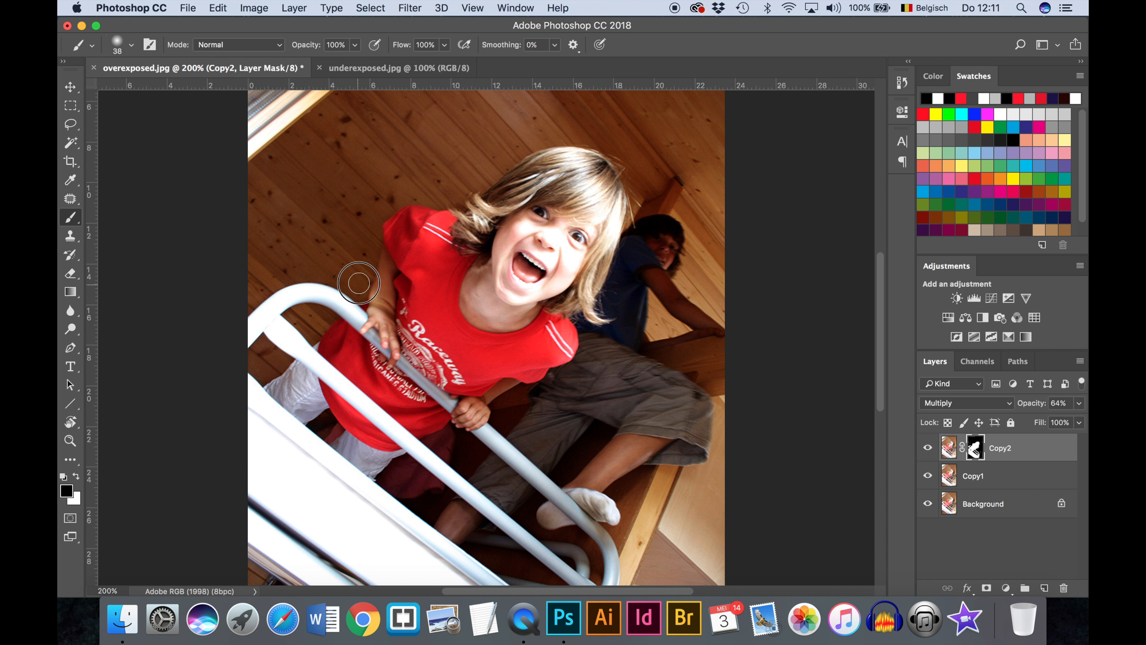
{"action": "mouse_move", "coordinate": [367, 222]}
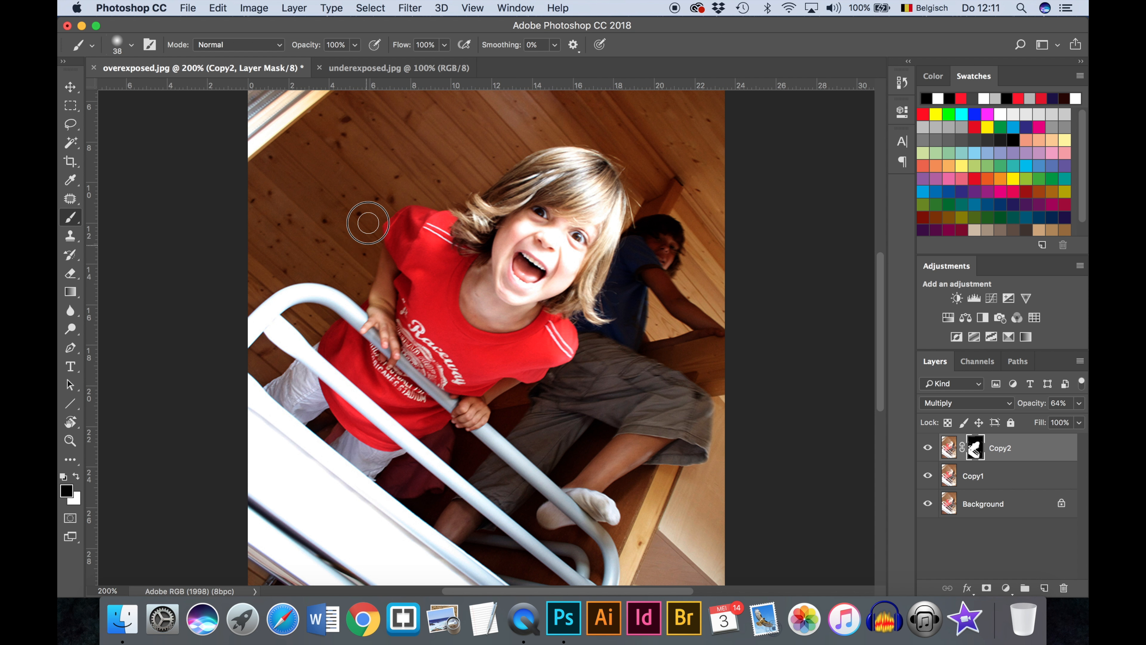
{"action": "mouse_move", "coordinate": [370, 218]}
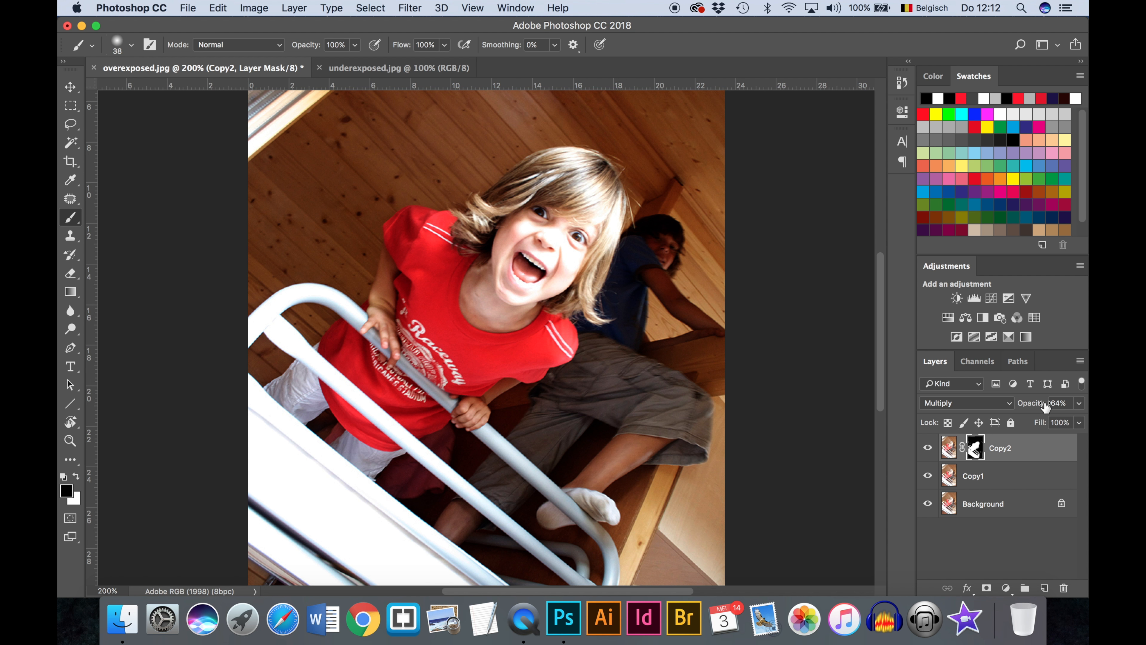
Step: Adjust the Copy2 layer's opacity before moving to the underexposed photo
{"action": "left_click", "coordinate": [398, 67]}
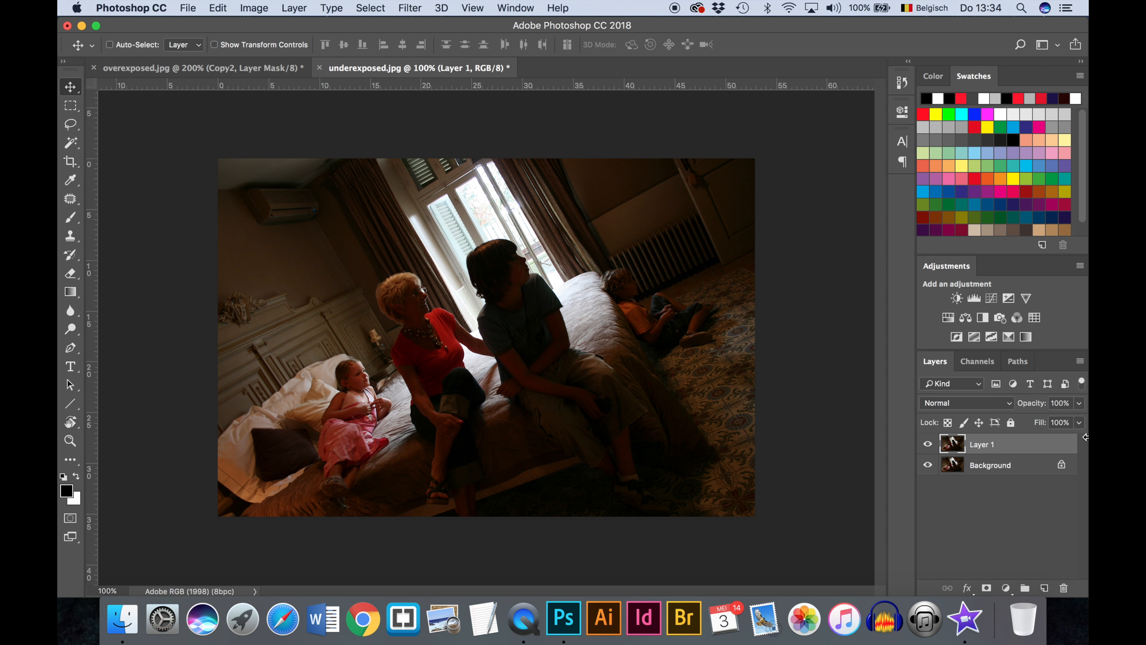
{"action": "mouse_move", "coordinate": [954, 409]}
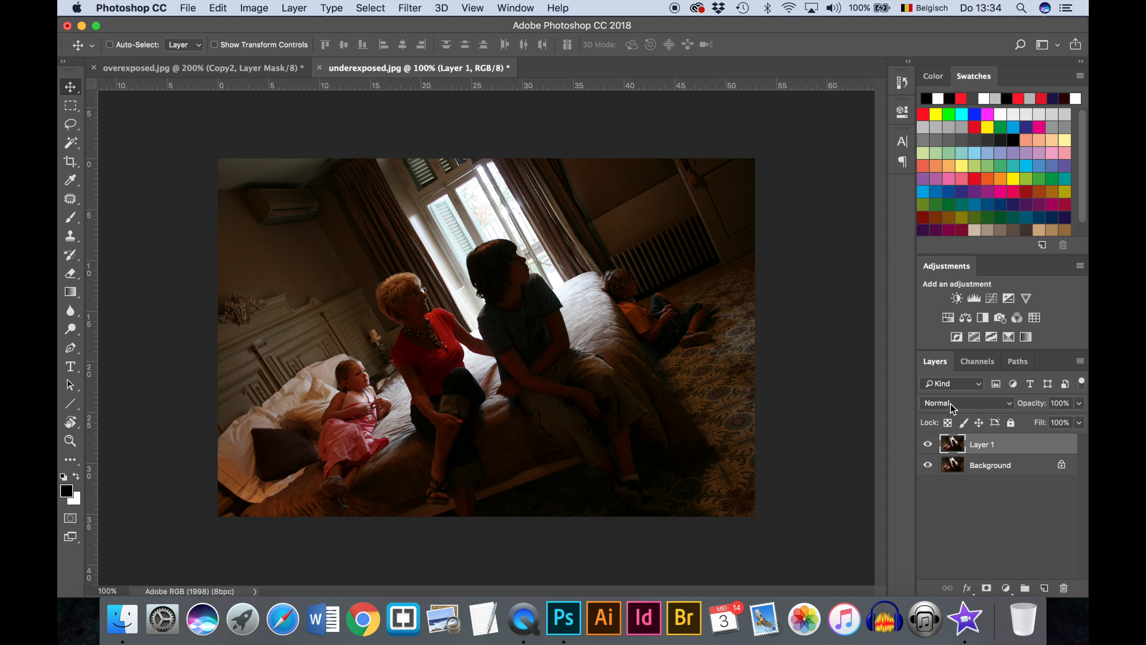
Step: Set Layer 1 to Screen blending at 68% opacity to brighten the bedroom photo
{"action": "left_click", "coordinate": [965, 403]}
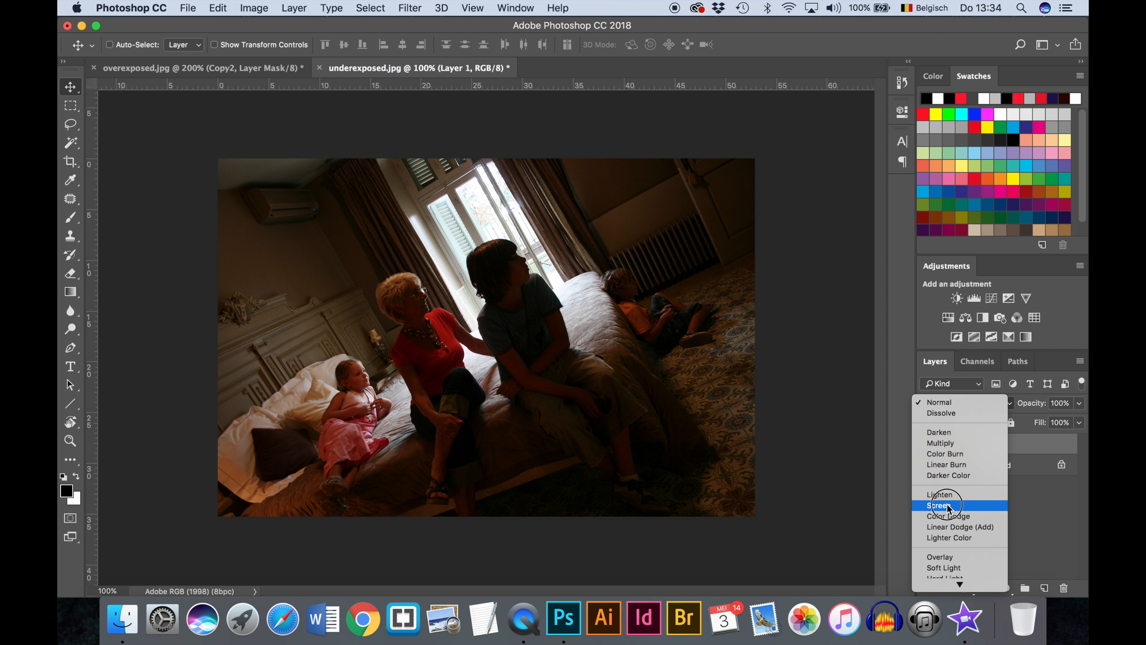
{"action": "left_click", "coordinate": [938, 505]}
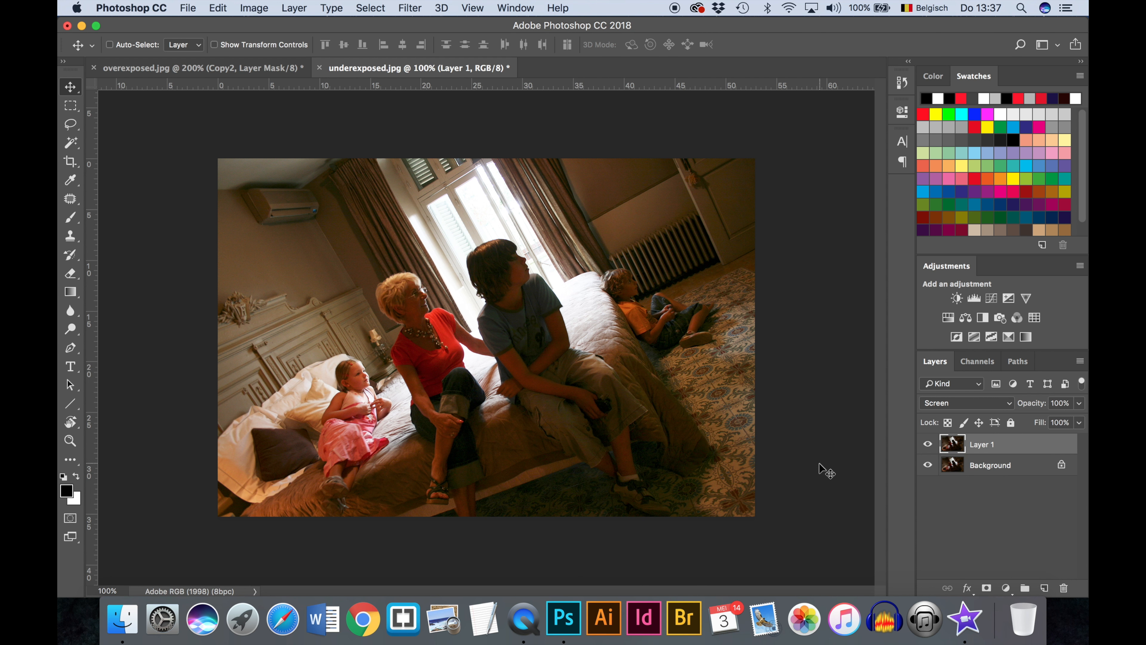
{"action": "mouse_move", "coordinate": [1040, 408]}
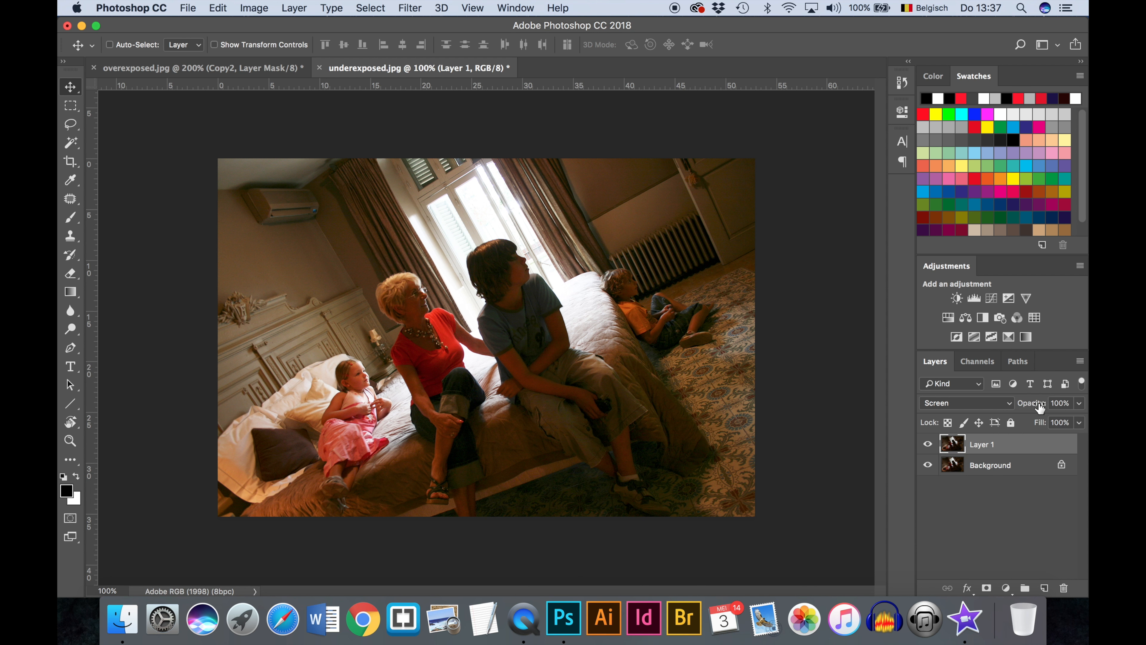
{"action": "left_click", "coordinate": [1033, 403]}
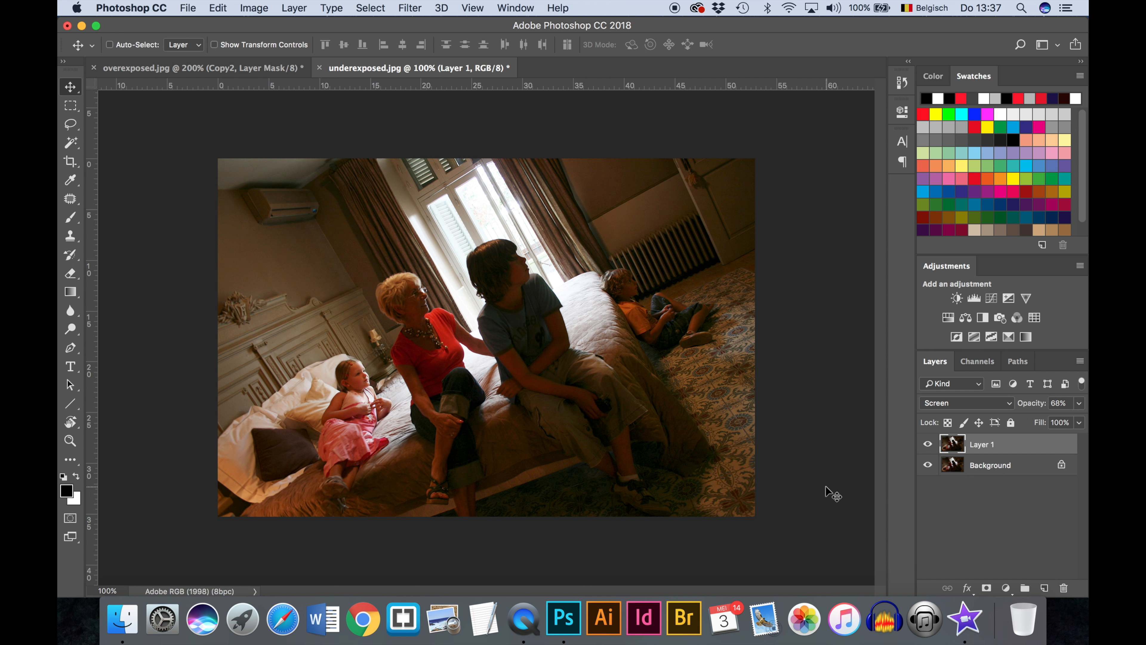
{"action": "mouse_move", "coordinate": [926, 359]}
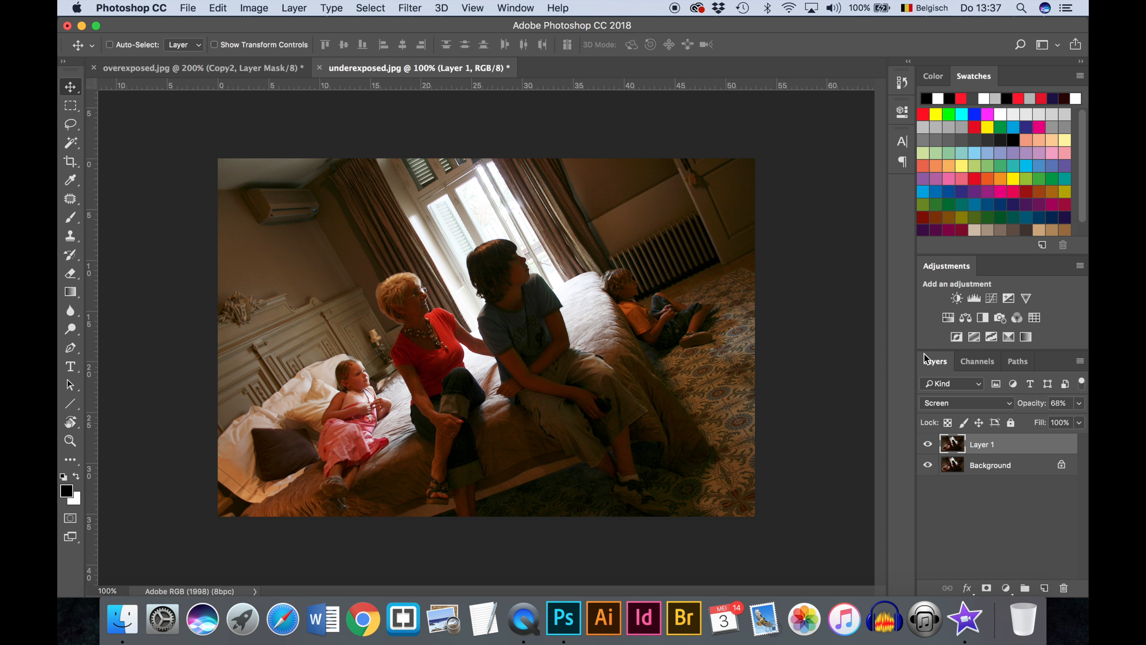
Step: Flatten Image from the Layers panel menu, merging the Screen layers into one Background
{"action": "left_click", "coordinate": [1080, 361]}
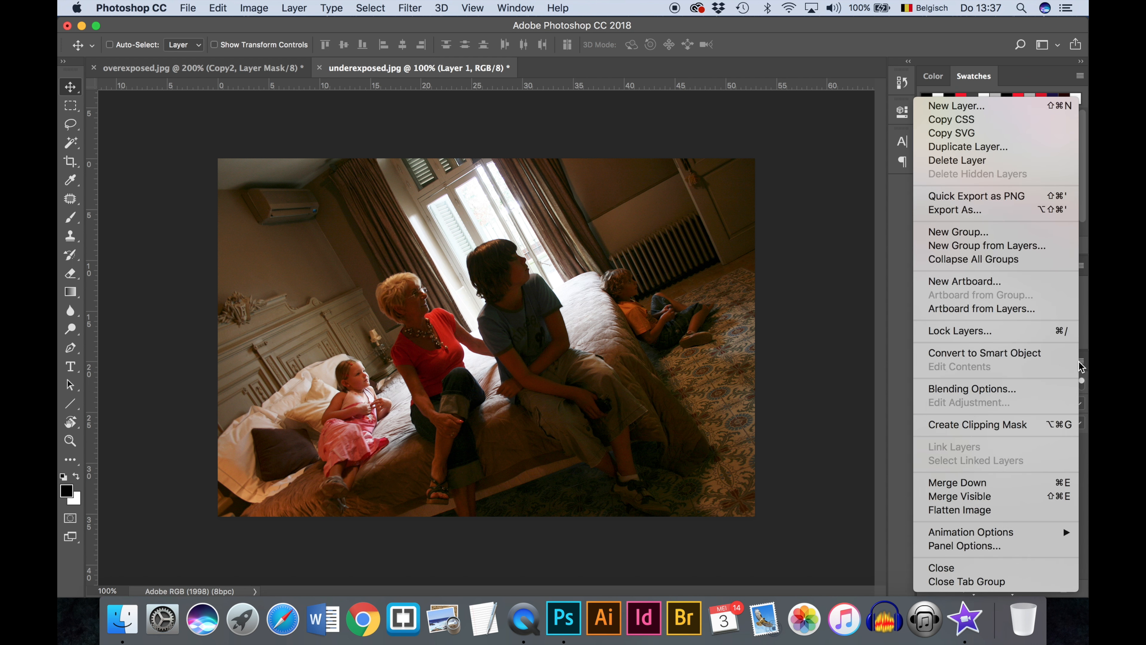
{"action": "mouse_move", "coordinate": [959, 509]}
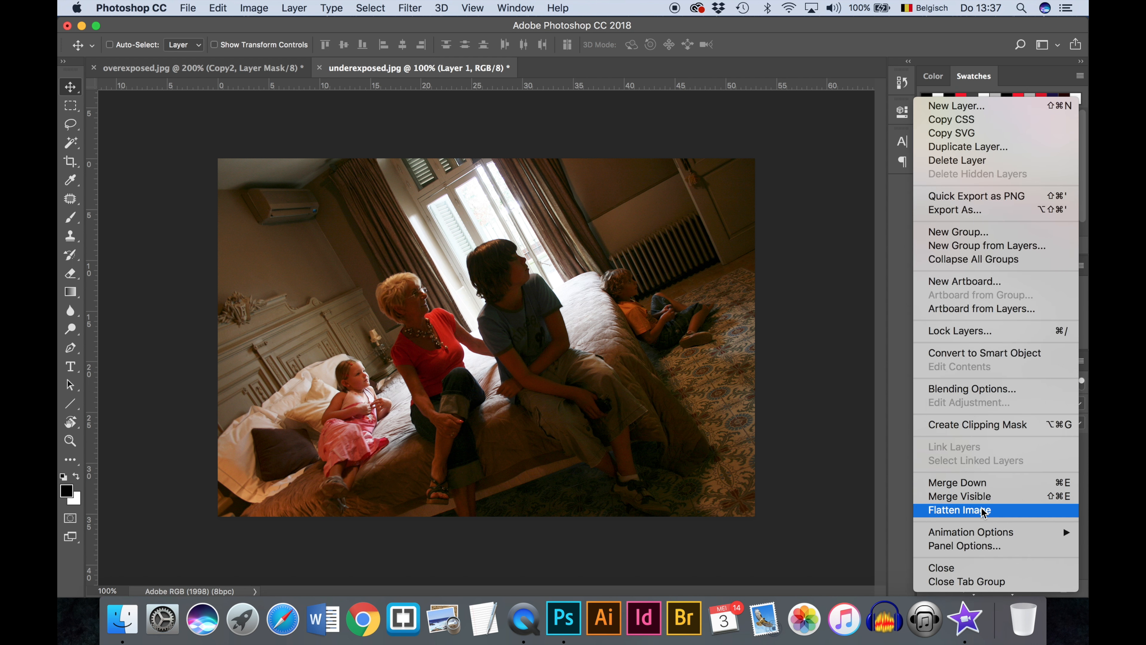
{"action": "left_click", "coordinate": [959, 510]}
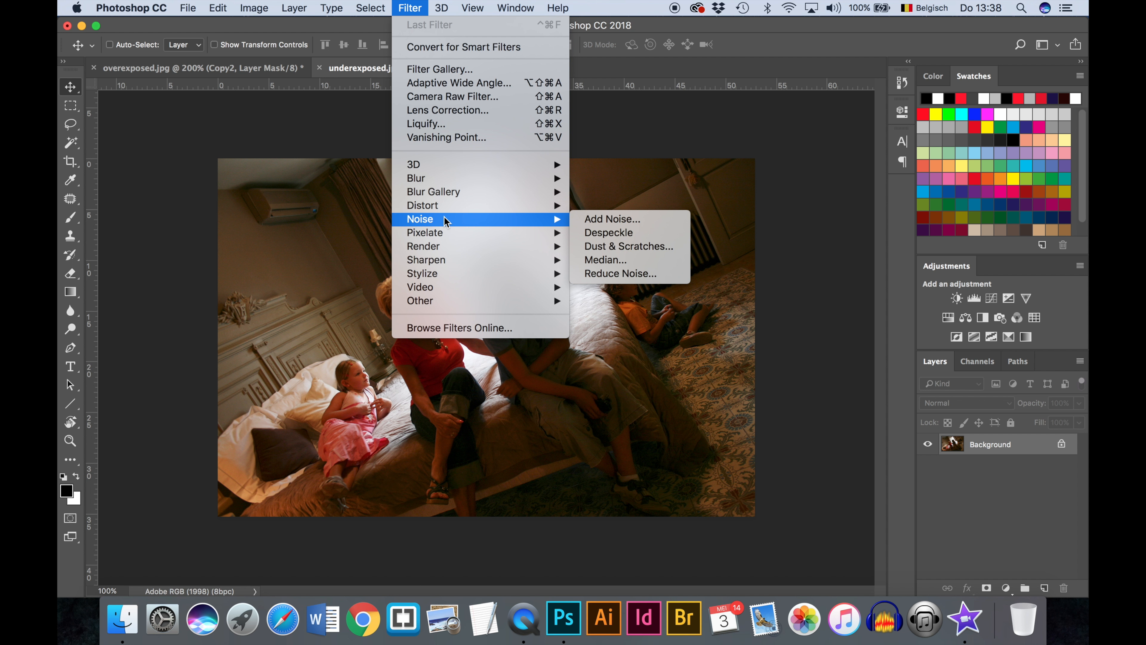
{"action": "mouse_move", "coordinate": [620, 273]}
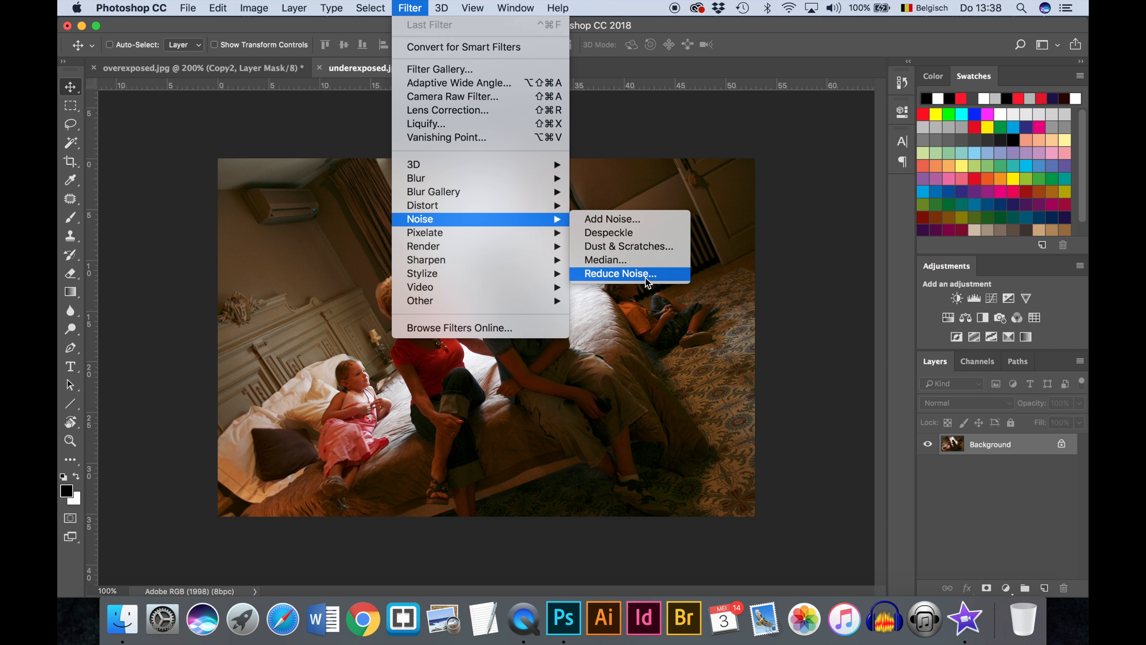
Step: Apply Reduce Noise with strength 7, preserve details 50%, colour noise 70%, sharpen 20%
{"action": "left_click", "coordinate": [619, 274]}
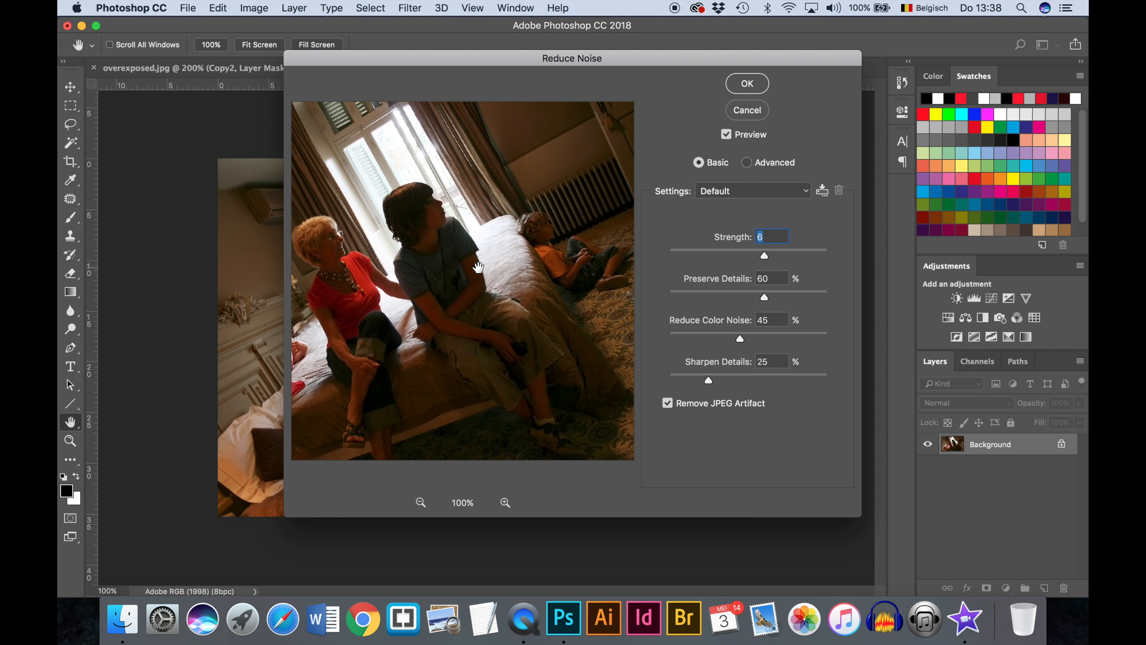
{"action": "mouse_move", "coordinate": [766, 260]}
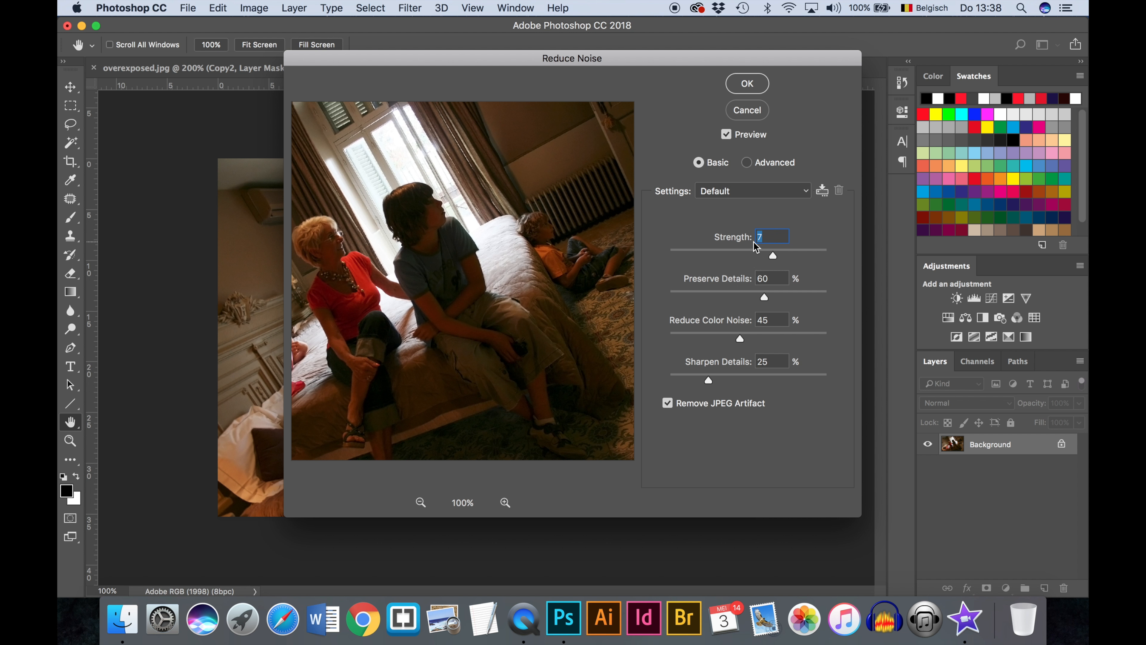
{"action": "mouse_move", "coordinate": [850, 327]}
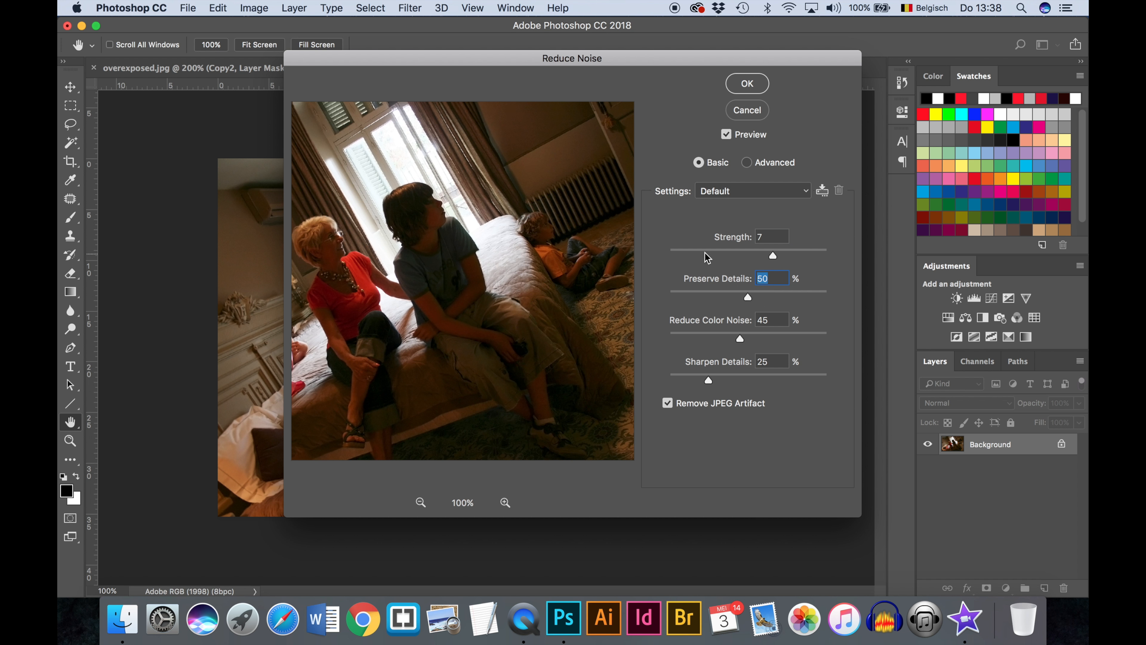
{"action": "mouse_move", "coordinate": [795, 394]}
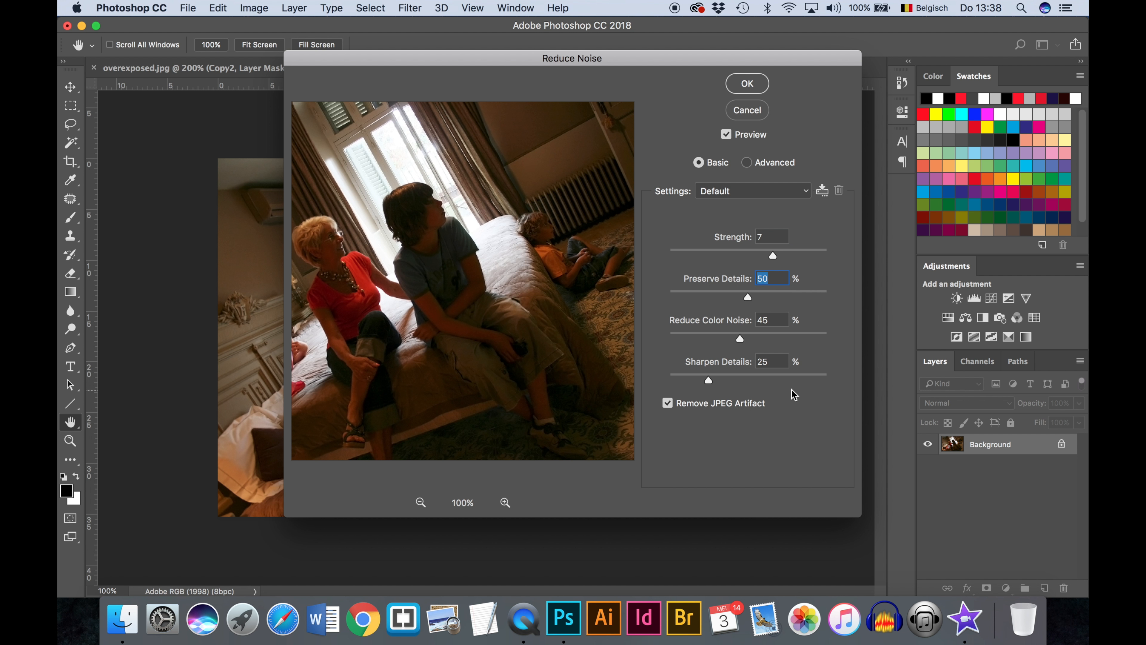
{"action": "mouse_move", "coordinate": [742, 344]}
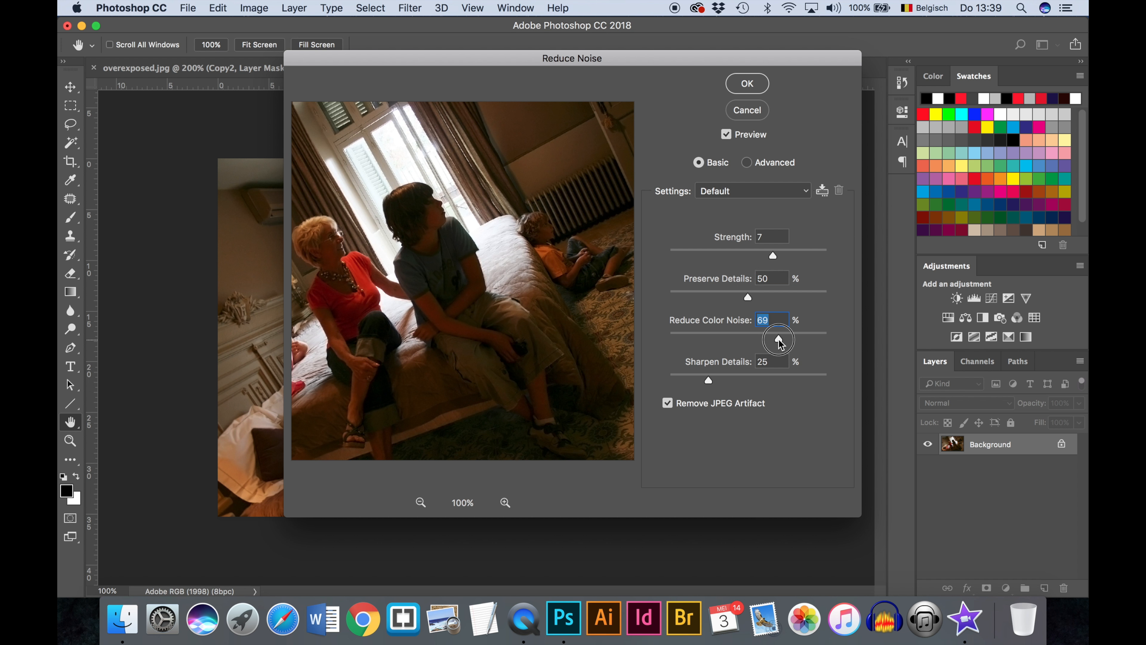
{"action": "left_click", "coordinate": [778, 340]}
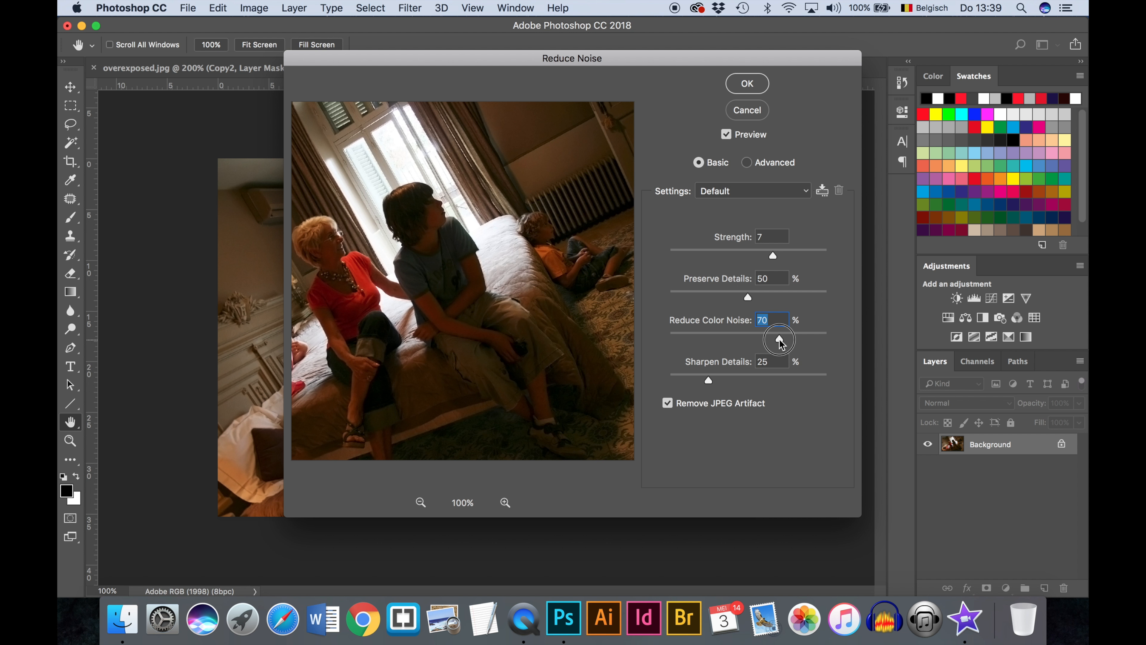
{"action": "mouse_move", "coordinate": [779, 341]}
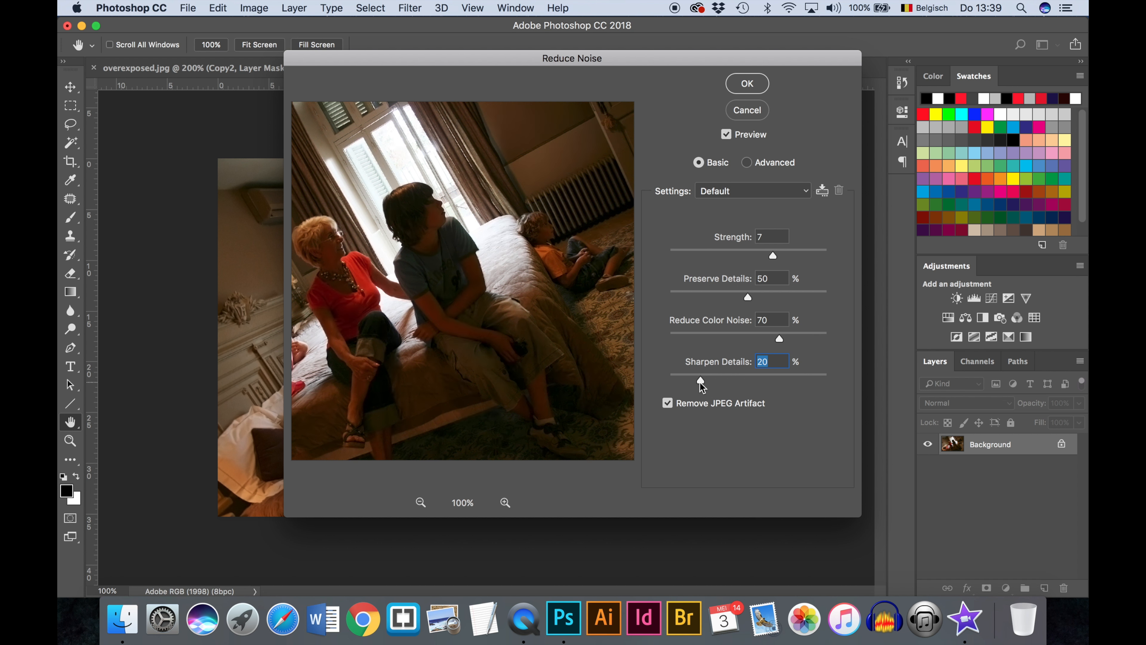
{"action": "mouse_move", "coordinate": [671, 422]}
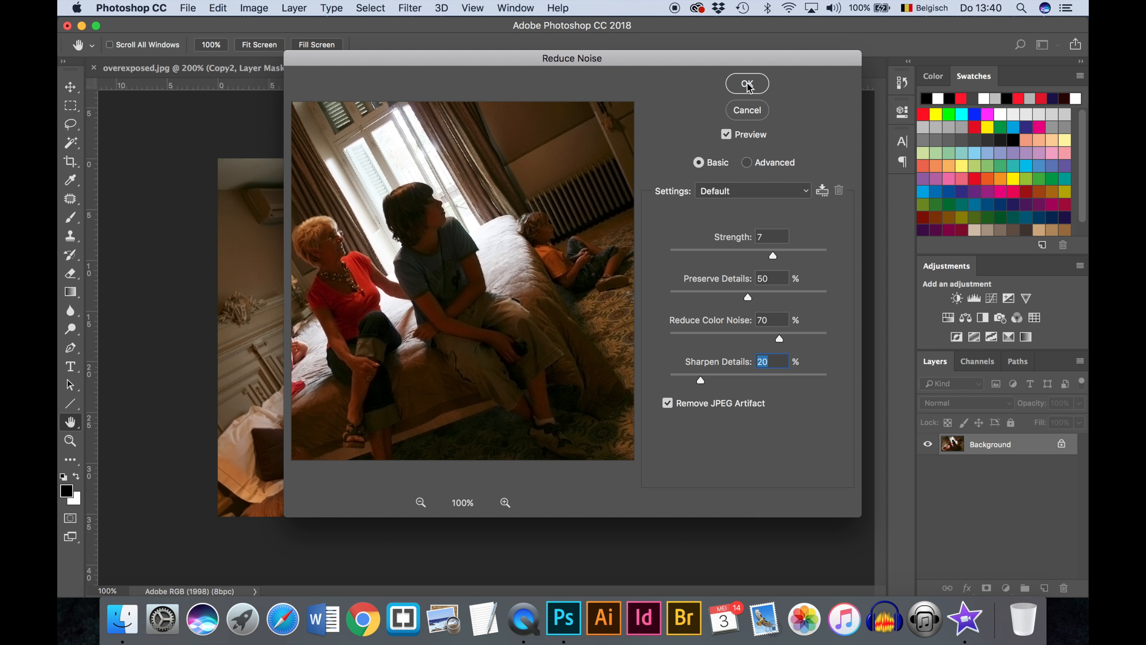
{"action": "left_click", "coordinate": [746, 83]}
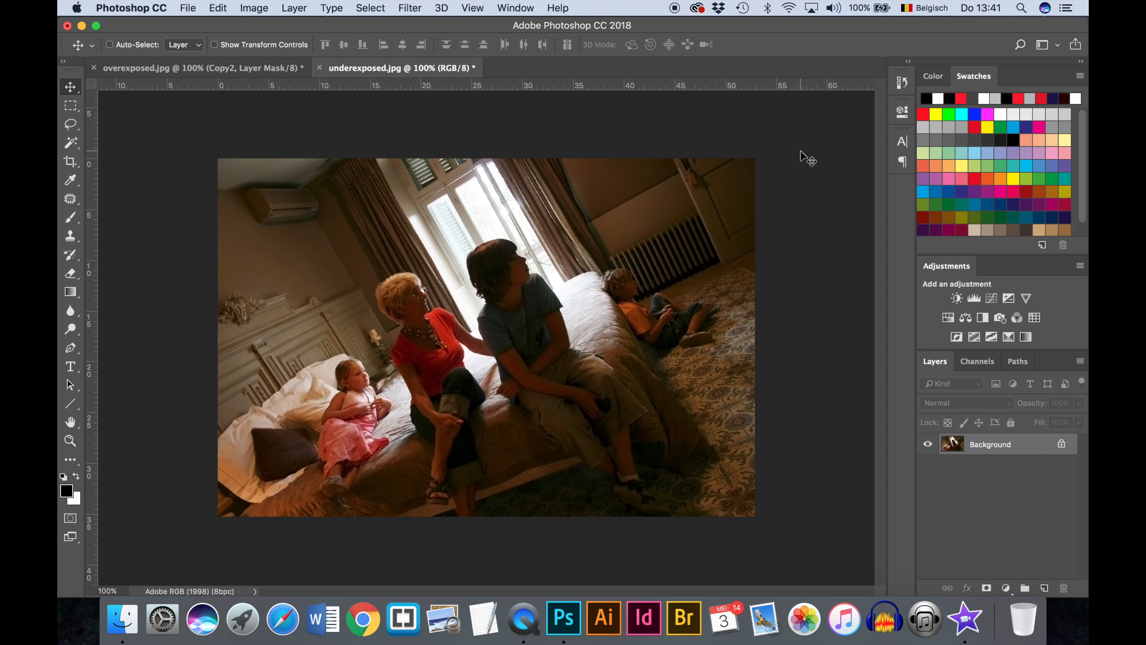
{"action": "mouse_move", "coordinate": [757, 176]}
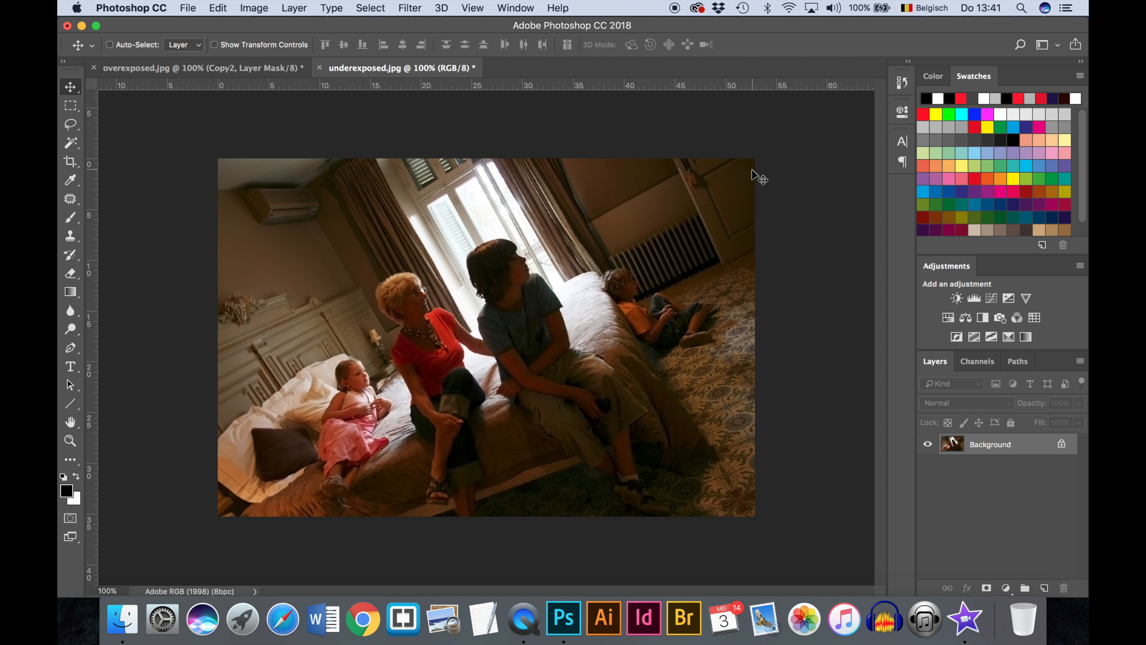
Step: Switch to the overexposed.jpg document showing the child photo
{"action": "left_click", "coordinate": [175, 67]}
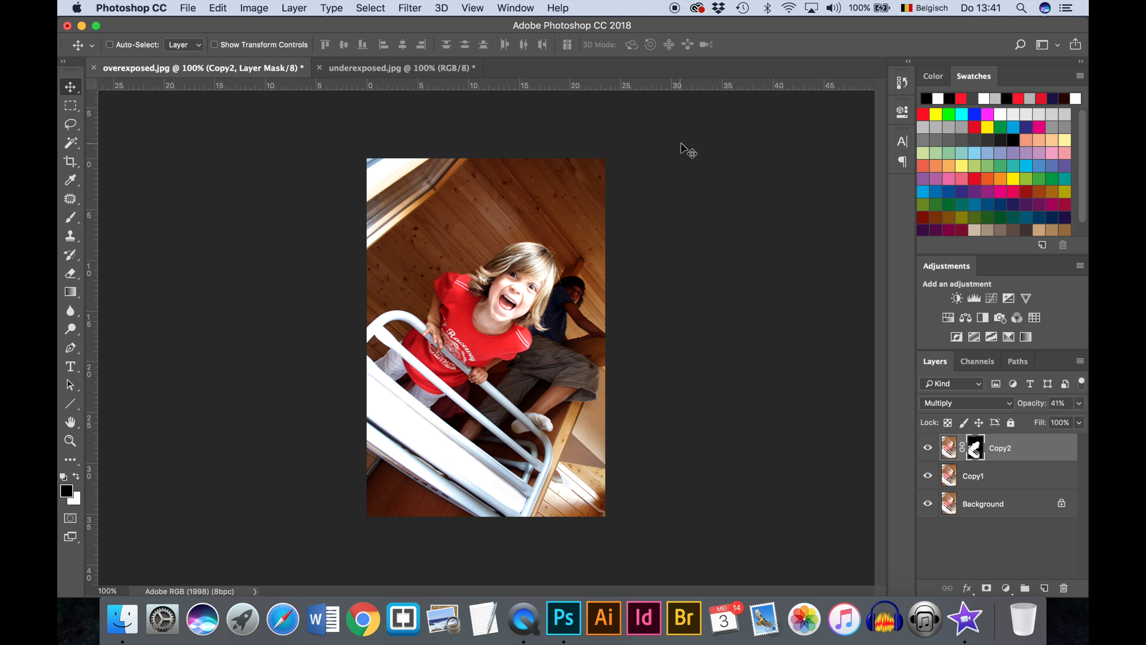